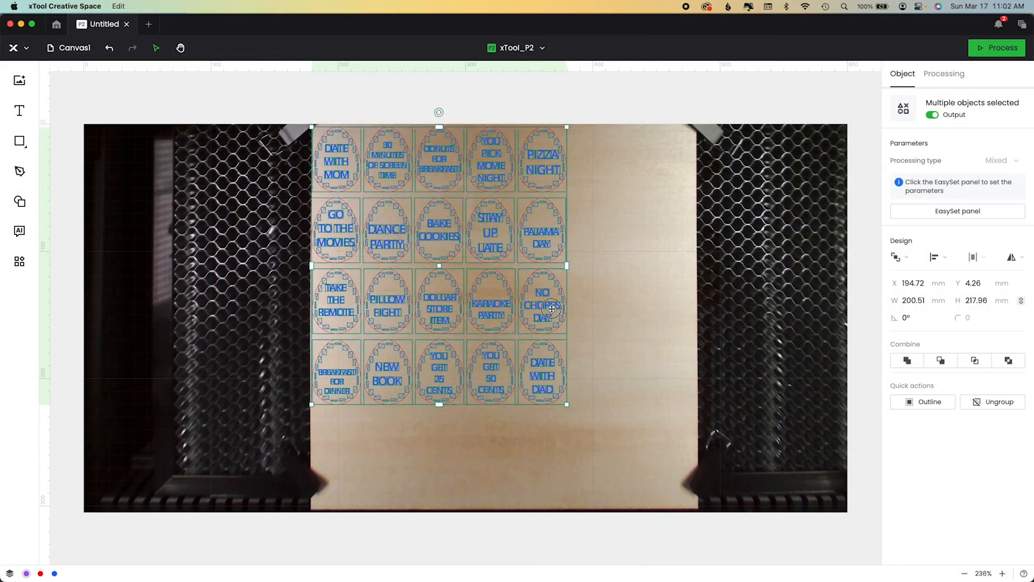
Deselect the egg grid and open the layer list to review the purple, red and blue layers.
click(943, 74)
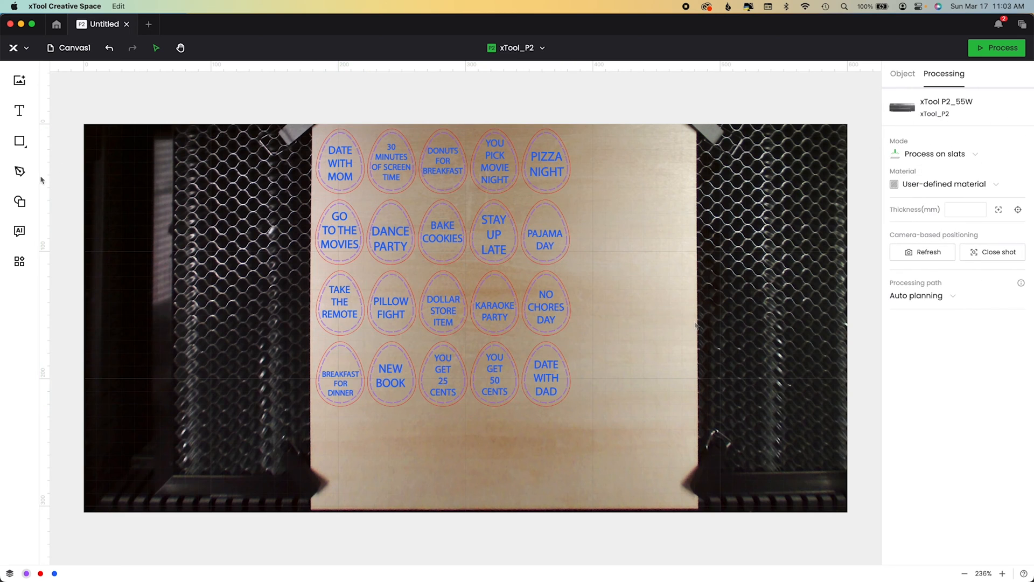
click(9, 572)
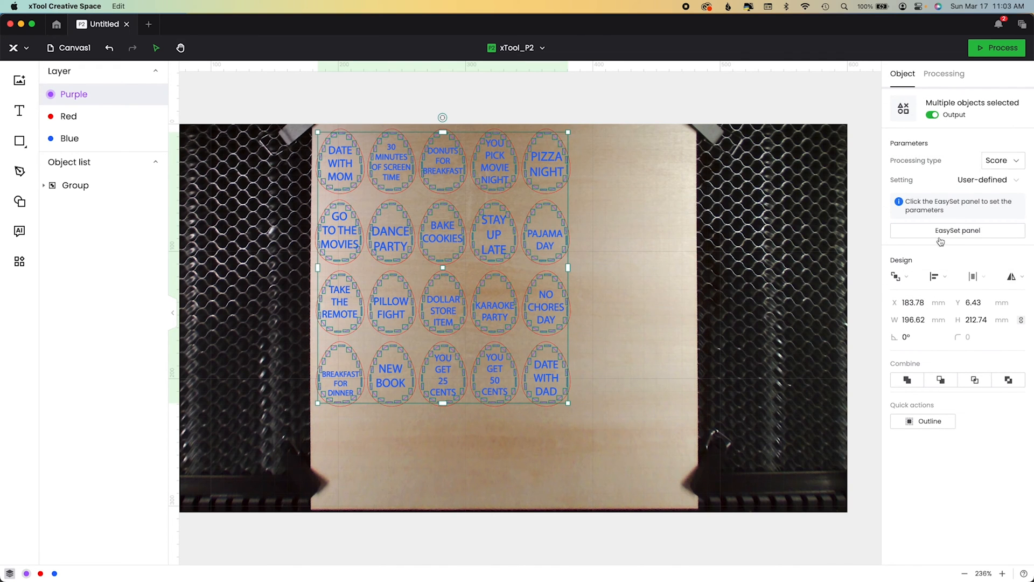
click(957, 230)
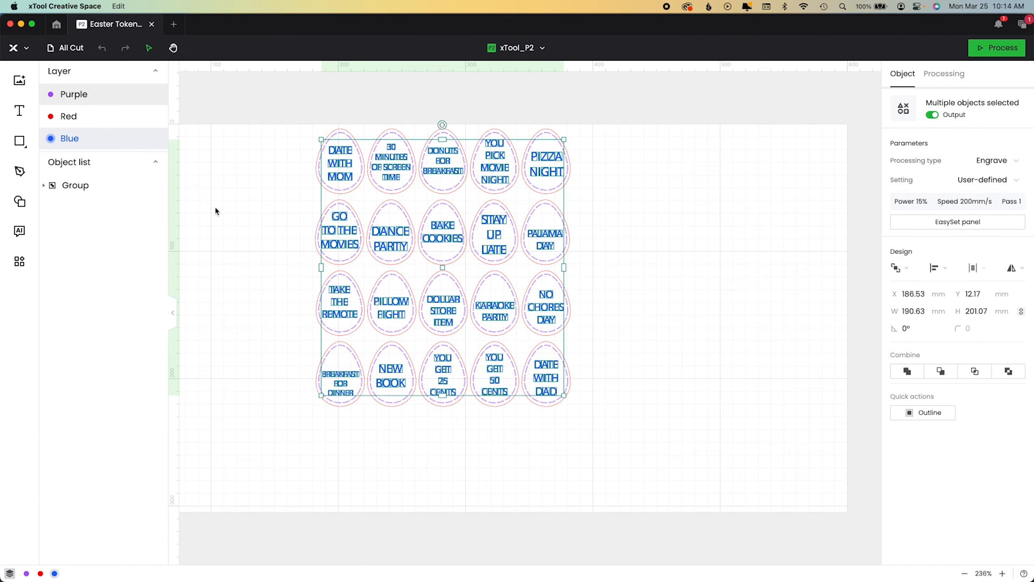
Choose 3mm Basswood Plywood as the job material and enter a thickness of 4.
click(943, 73)
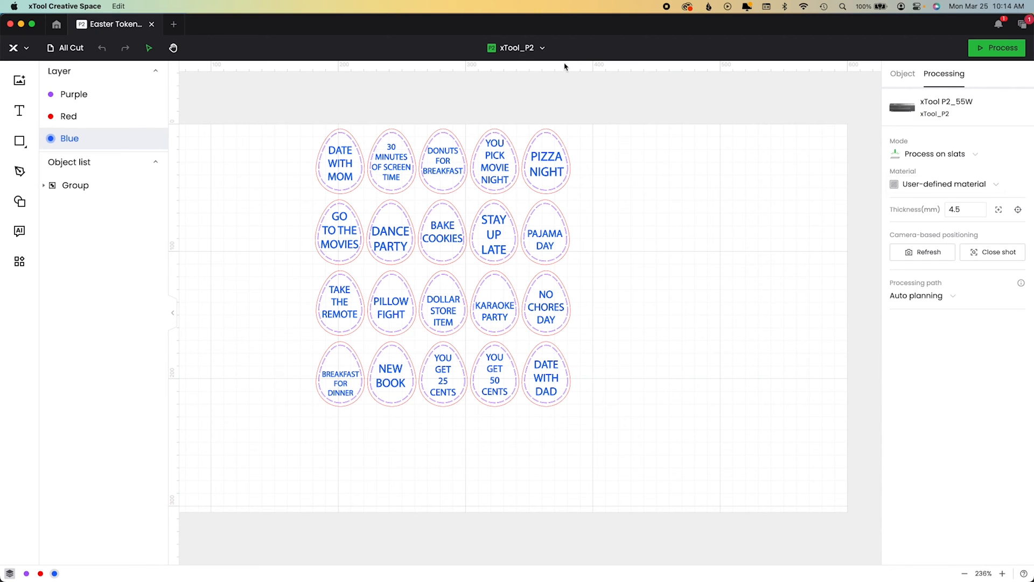
click(955, 184)
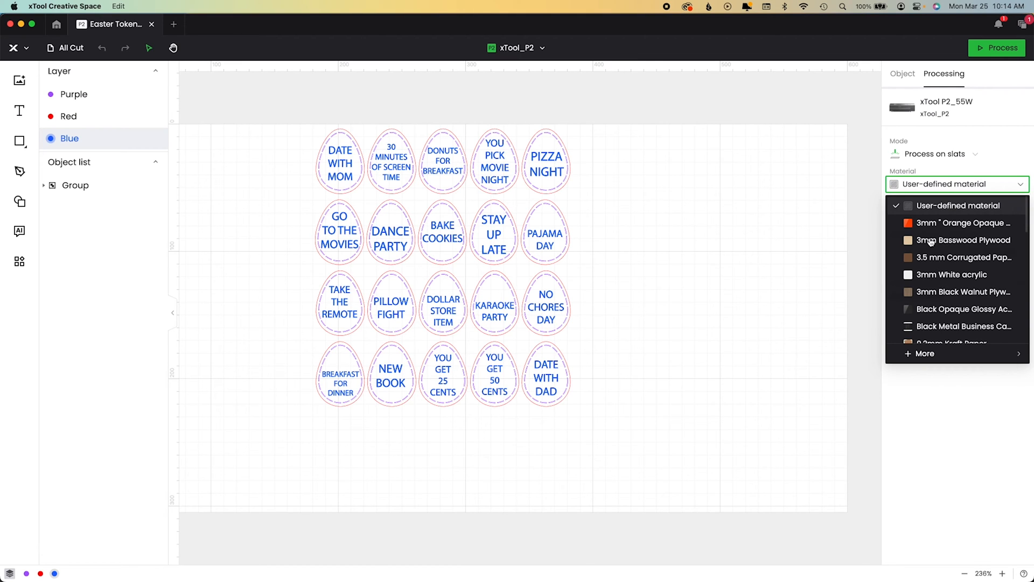
click(963, 239)
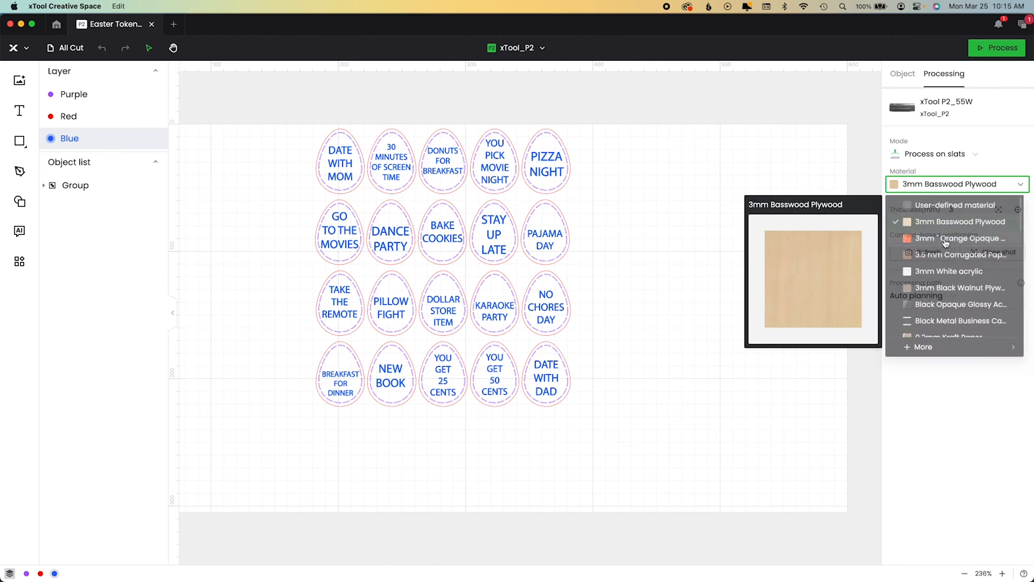
click(959, 221)
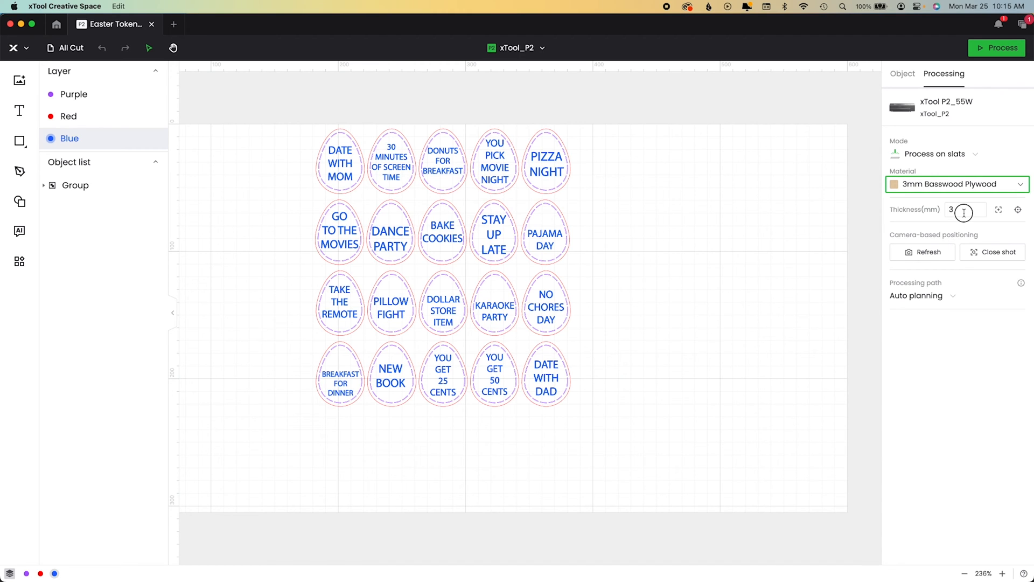
text(4)
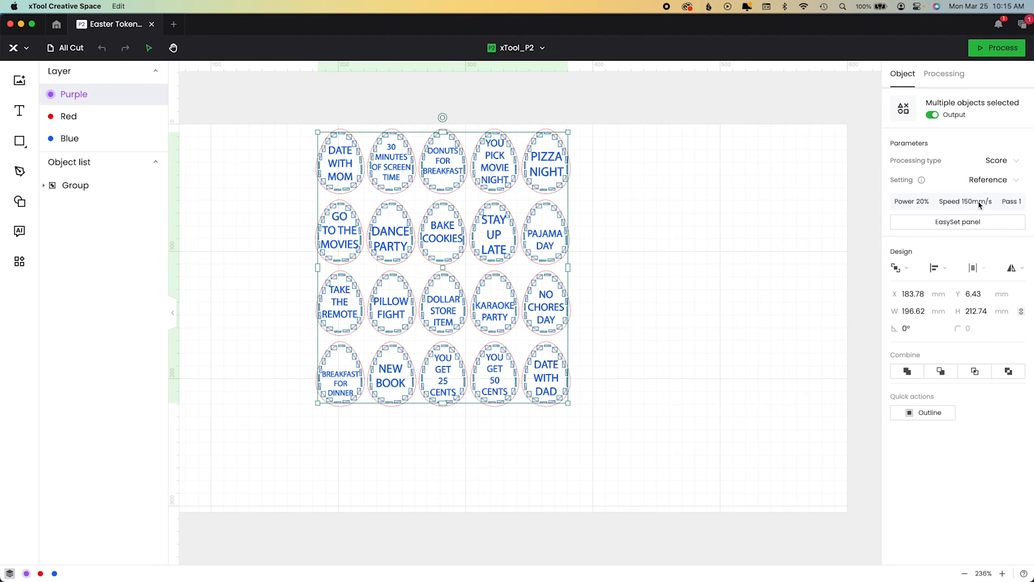
Open the purple layer's EasySet presets and enlarge the basswood score chart showing 20%, 150 mm/s.
click(957, 222)
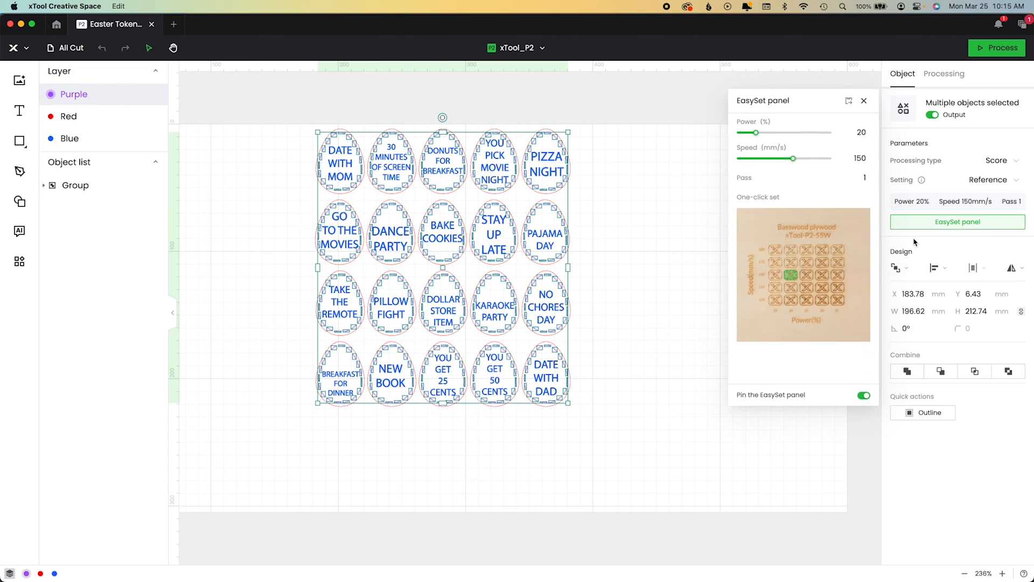
mouse_move(826, 129)
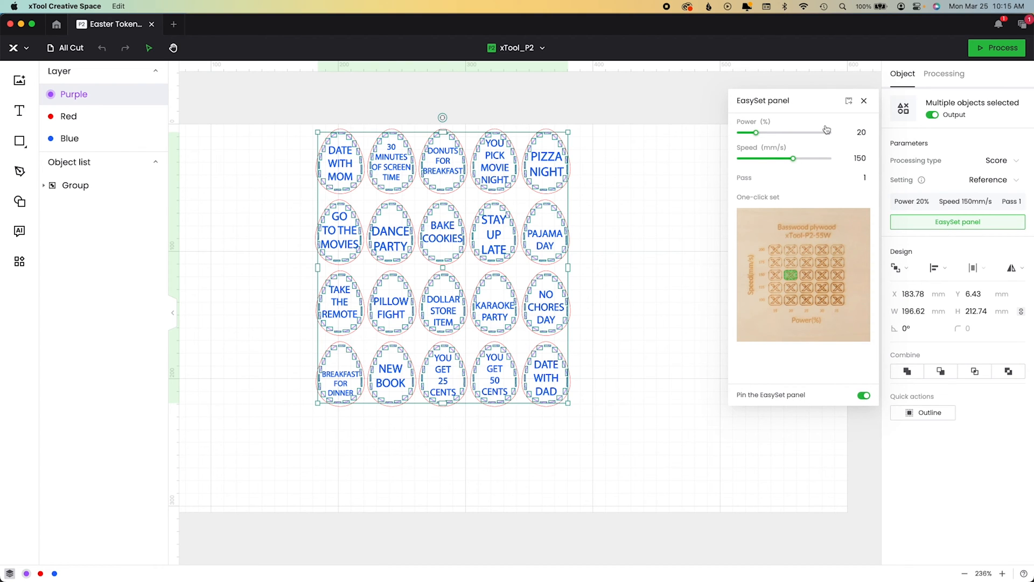
click(853, 132)
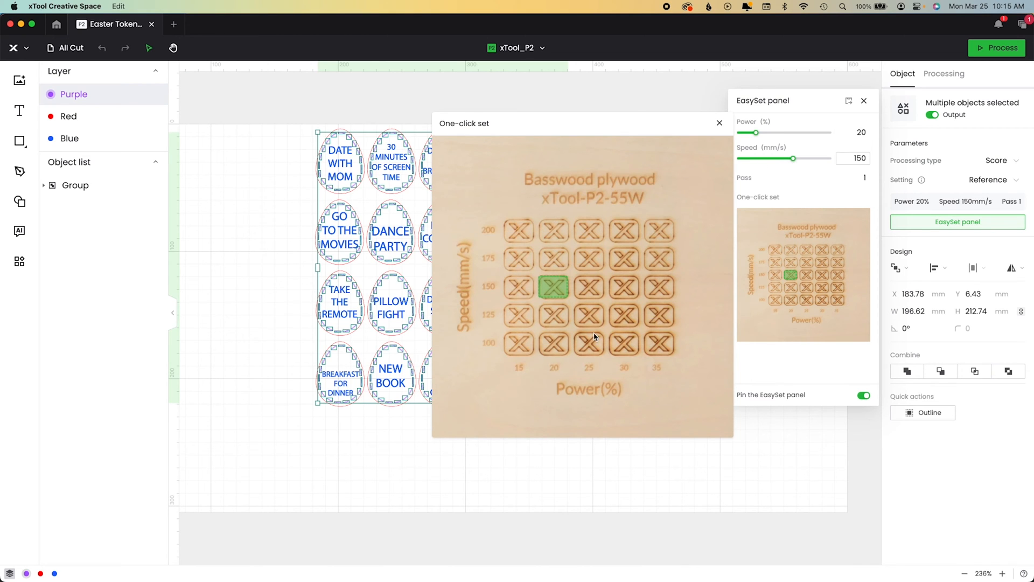
mouse_move(554, 285)
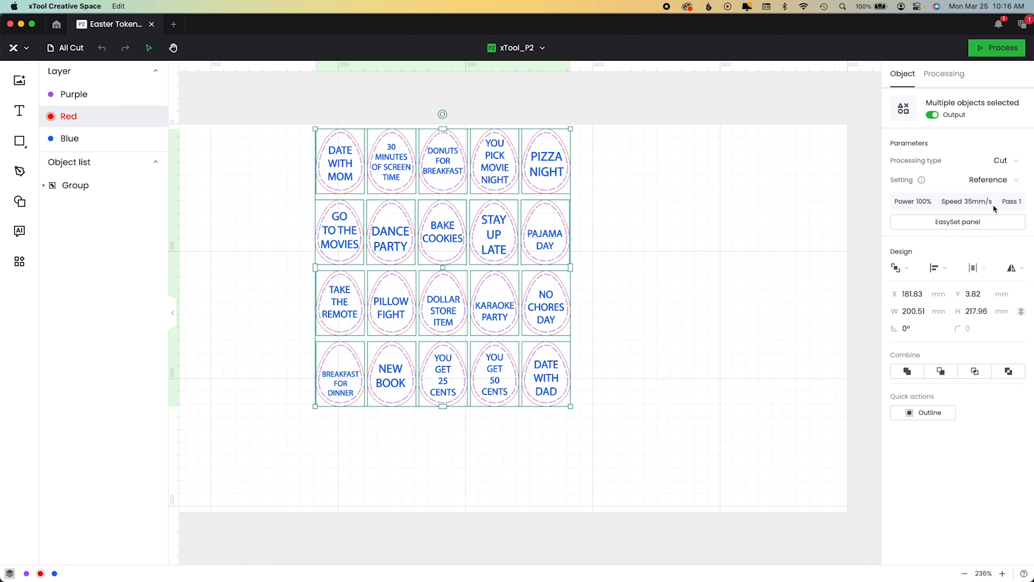
mouse_move(952, 219)
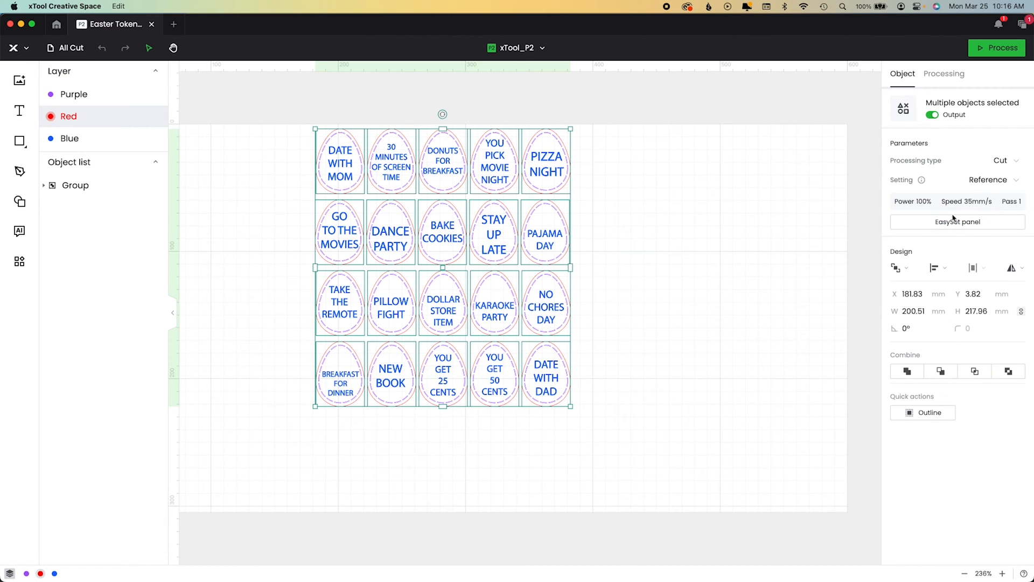
Check basswood presets: red cut at 100%, 35 mm/s; blue text engraves at 10%, 250 mm/s.
click(956, 221)
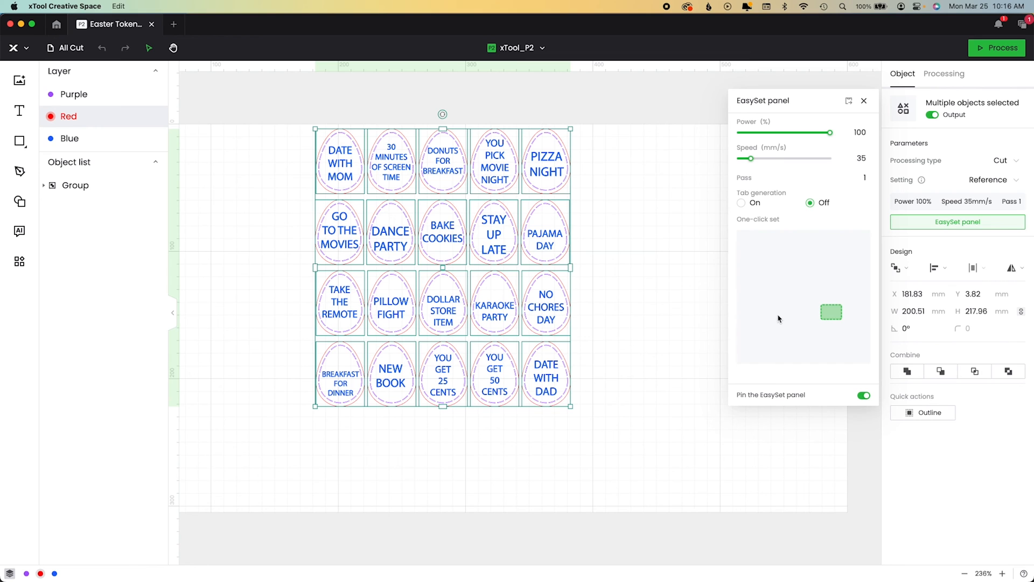
click(803, 296)
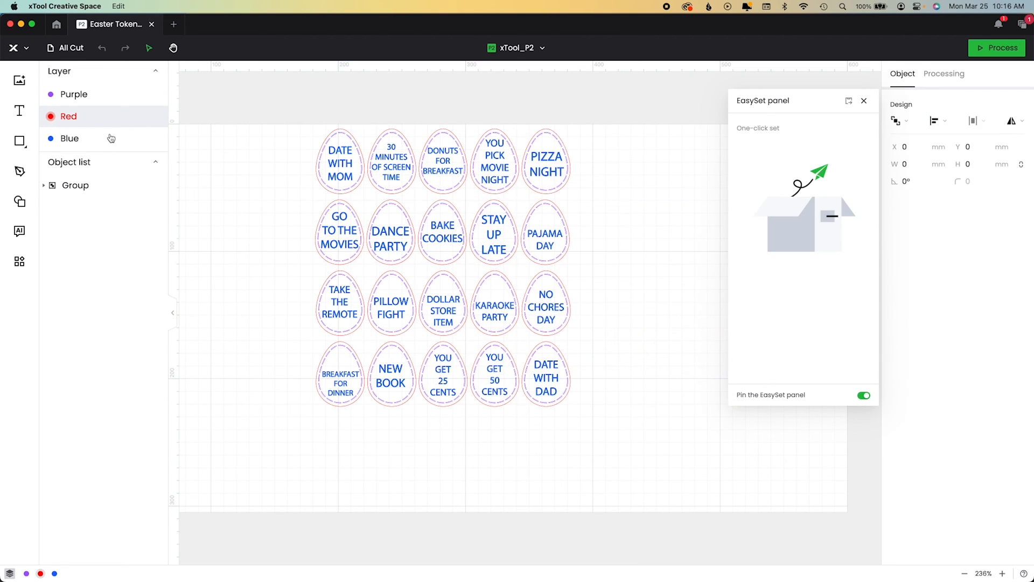
click(70, 137)
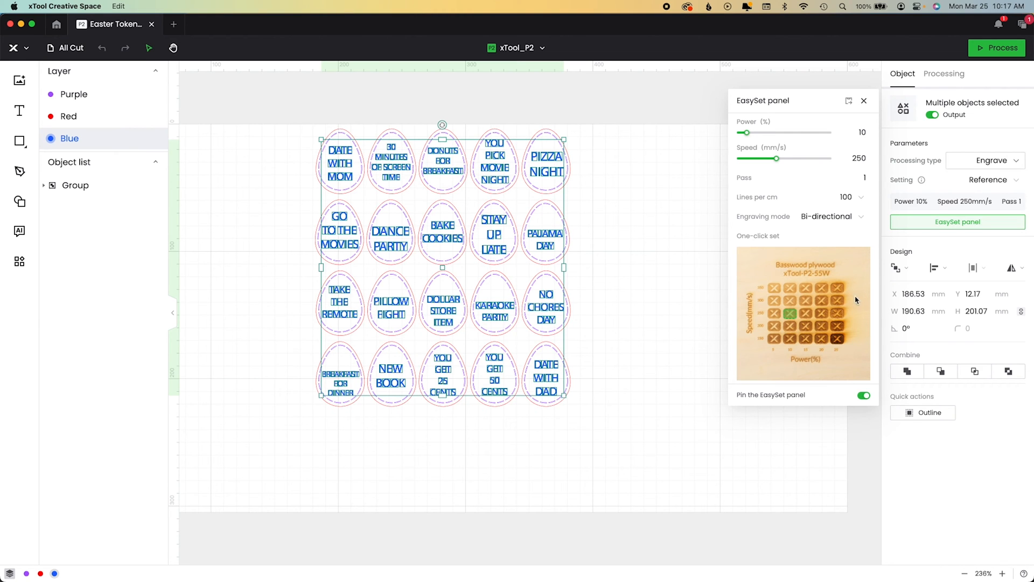
click(802, 313)
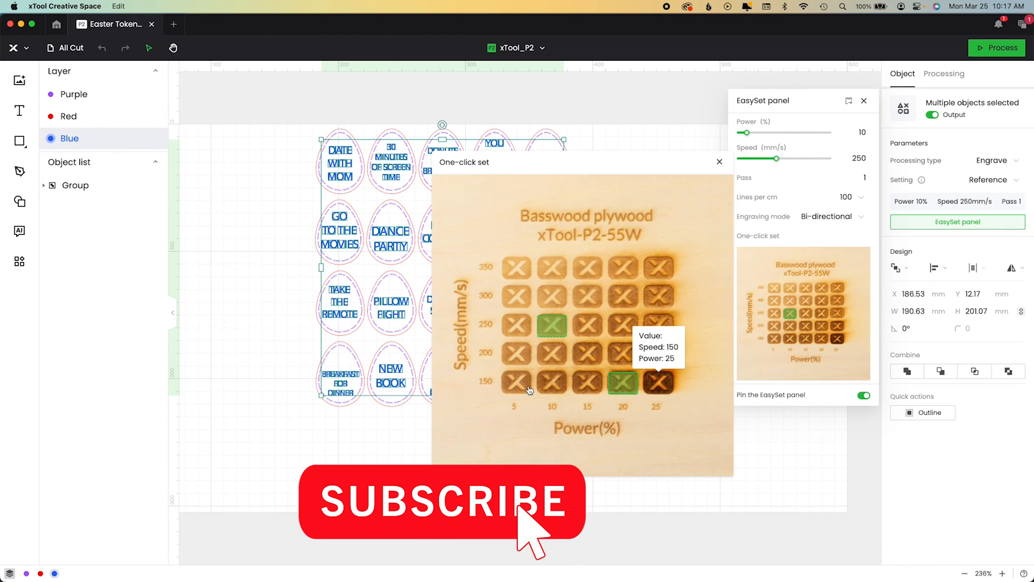
click(552, 382)
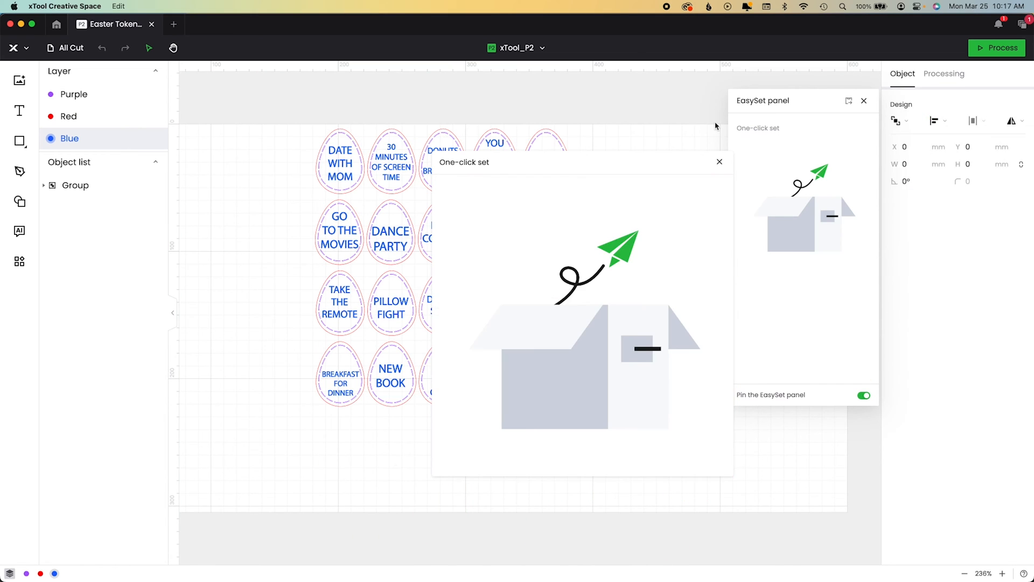
click(719, 161)
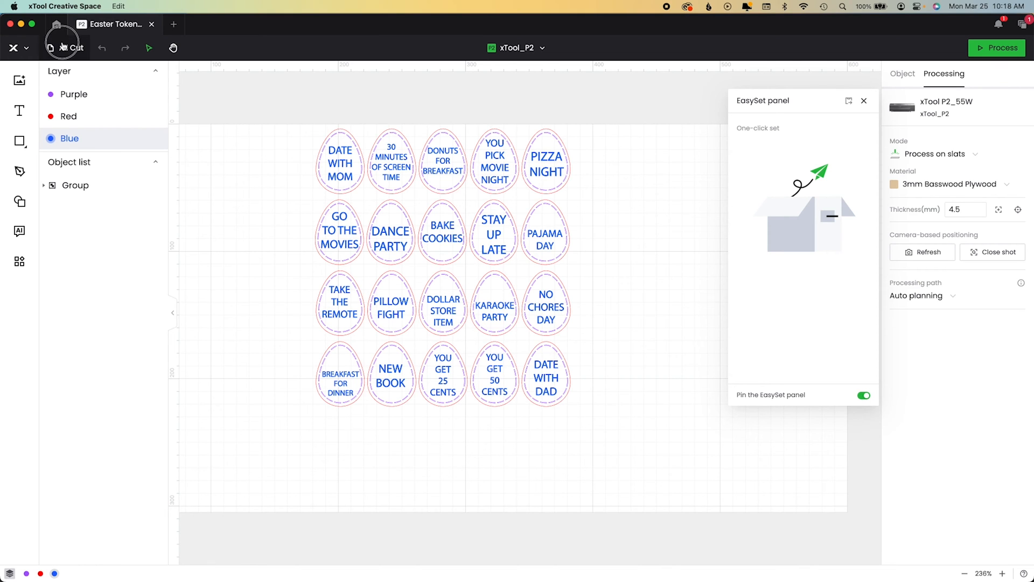
Add a new blank canvas beside All Cut and name it 'Test'.
click(69, 47)
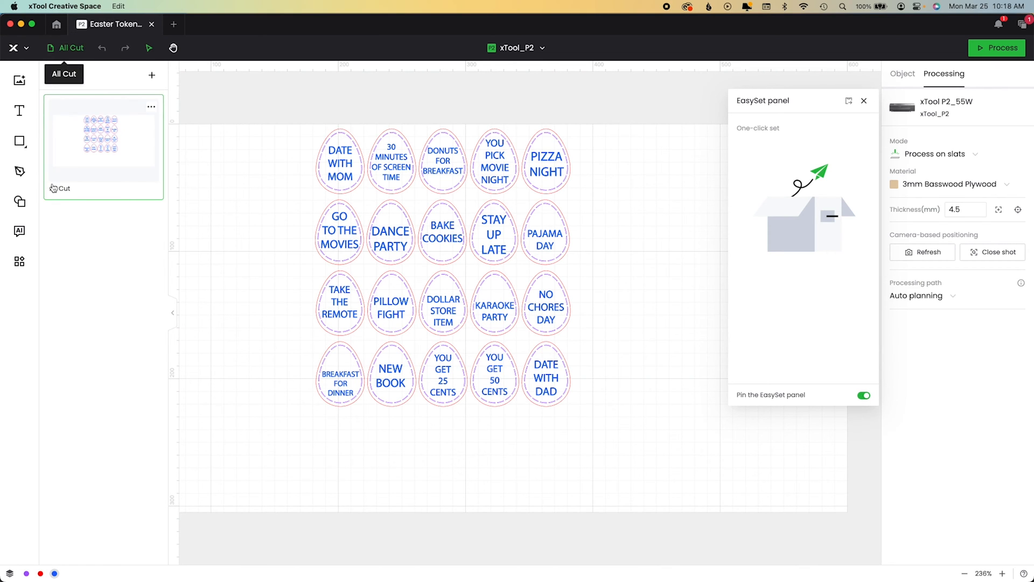
click(151, 75)
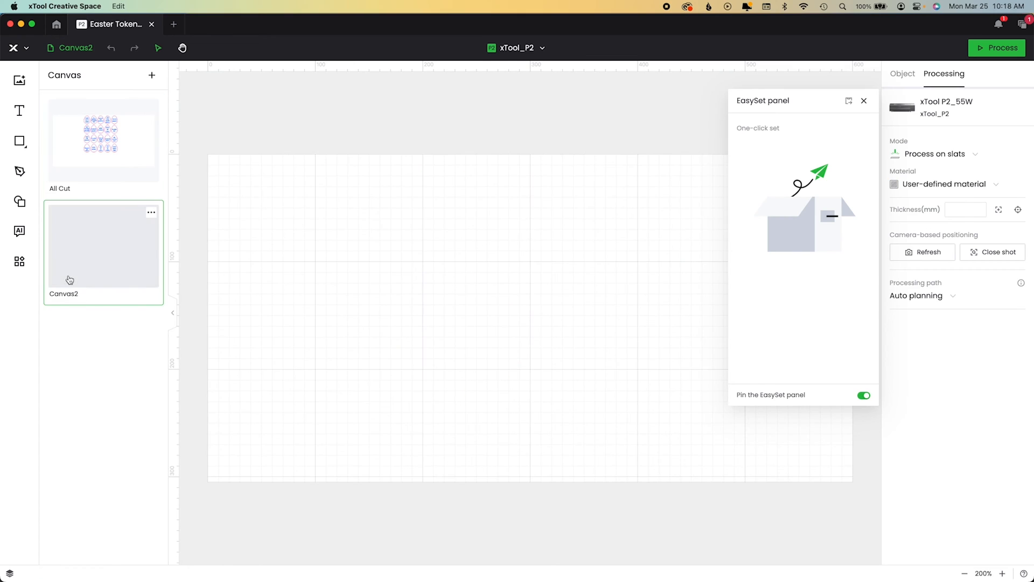
text(Test)
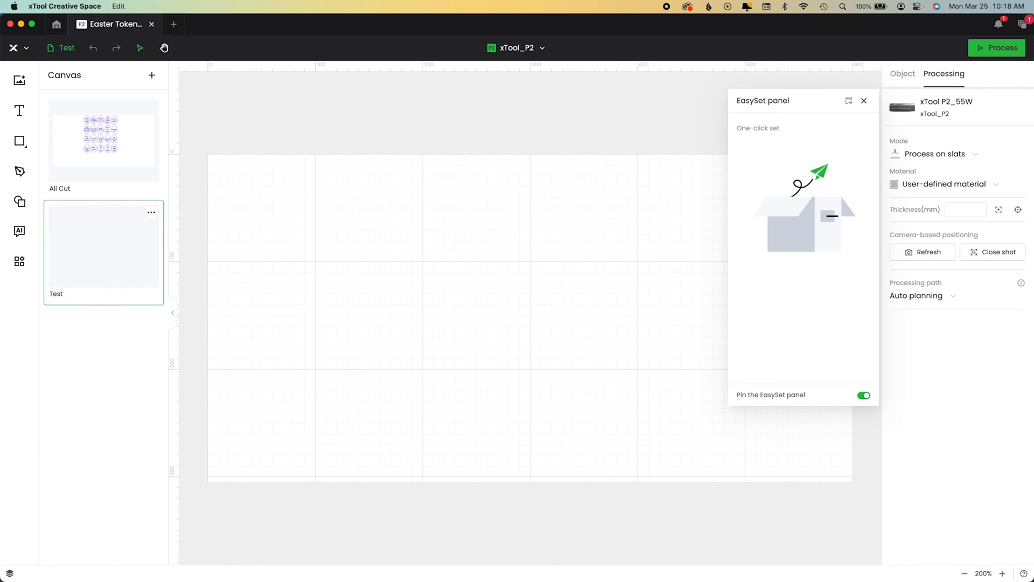
mouse_move(429, 244)
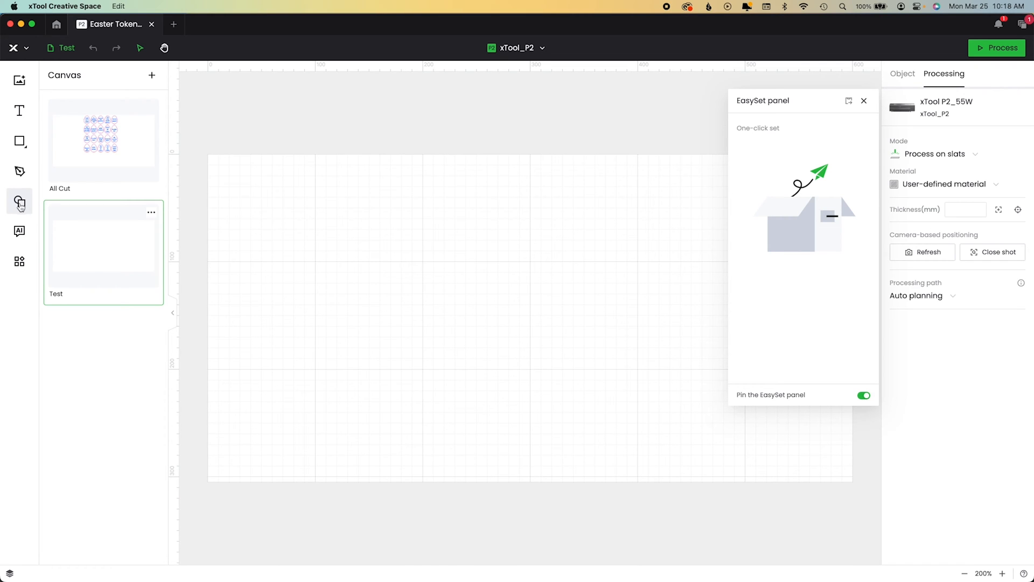
Draw a small circle and change its processing type from Score to Cut.
click(19, 141)
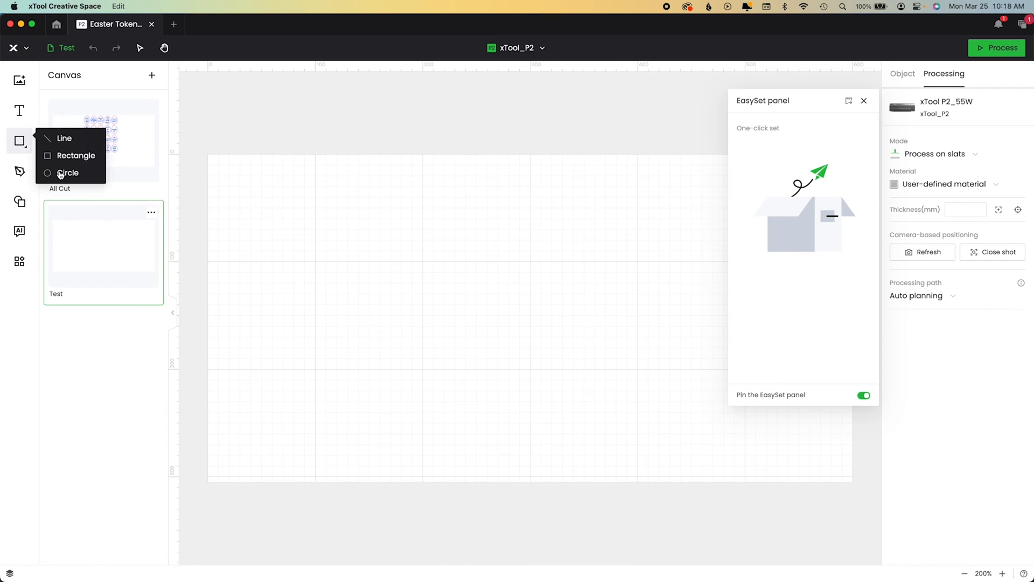
click(67, 173)
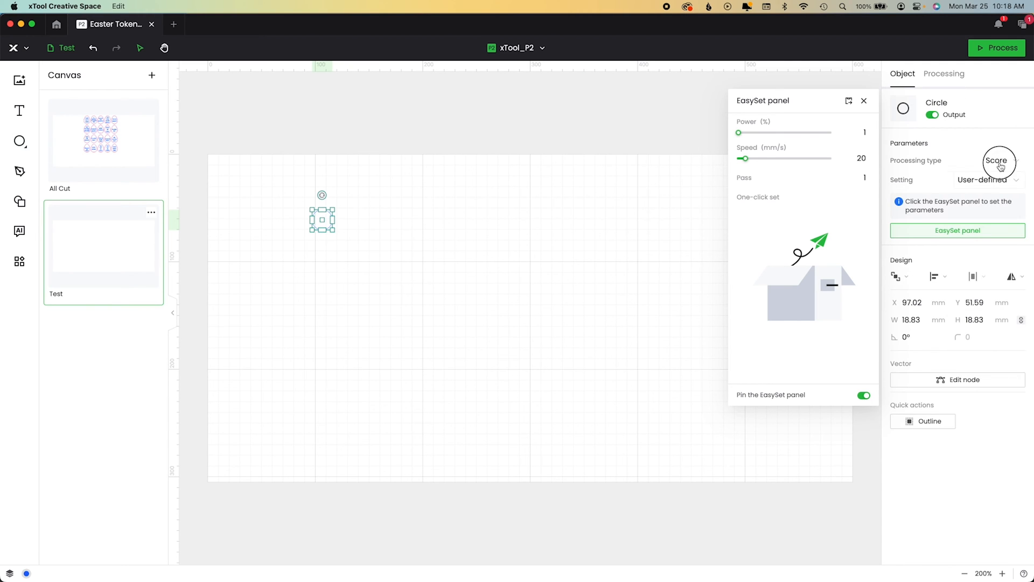
click(983, 160)
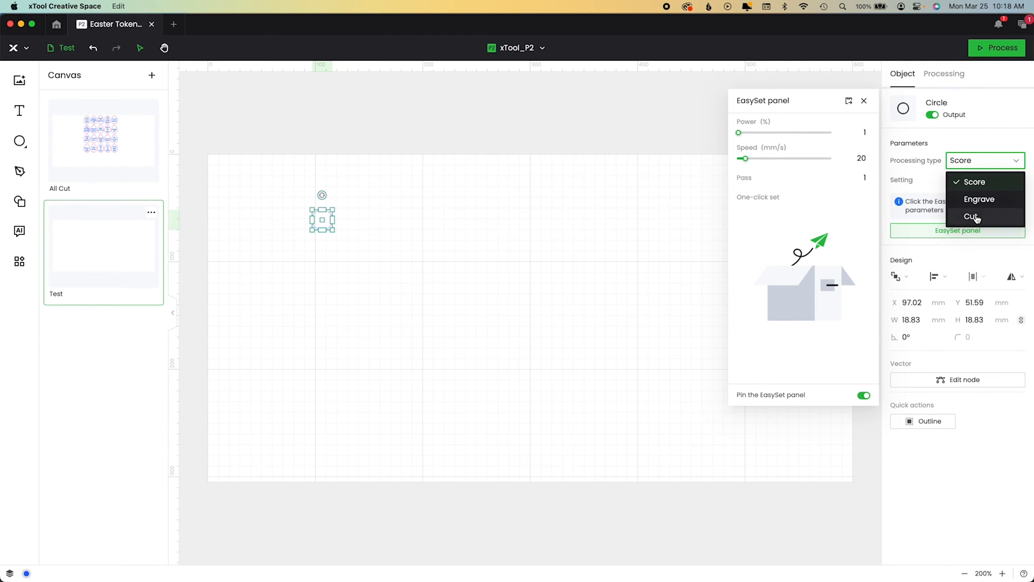
click(973, 216)
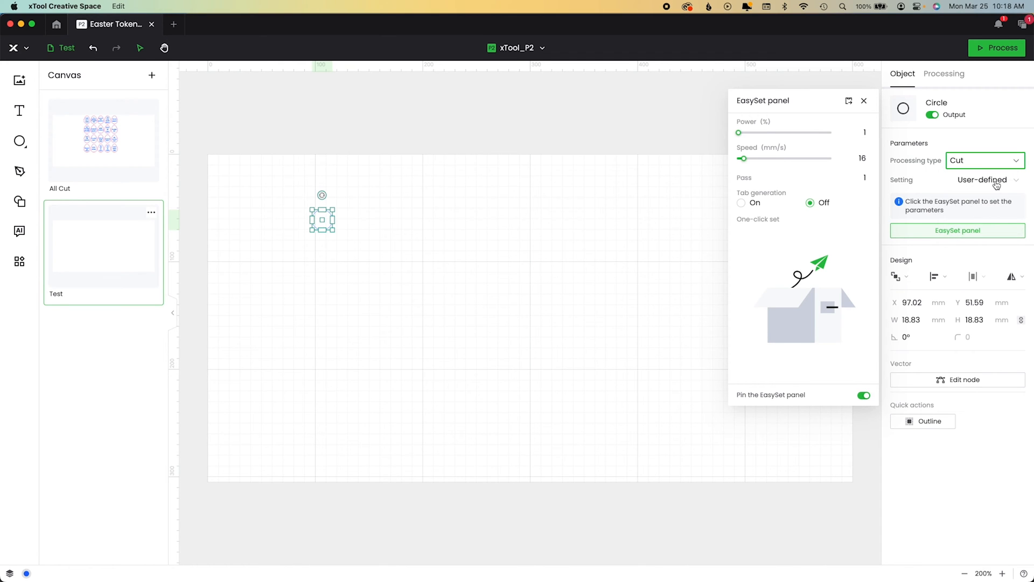
click(970, 179)
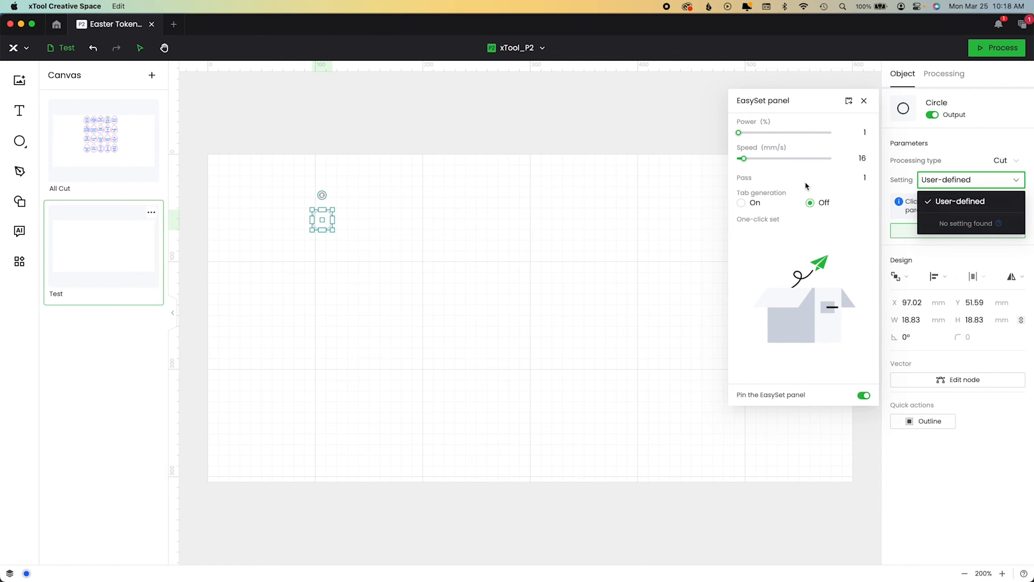
click(942, 73)
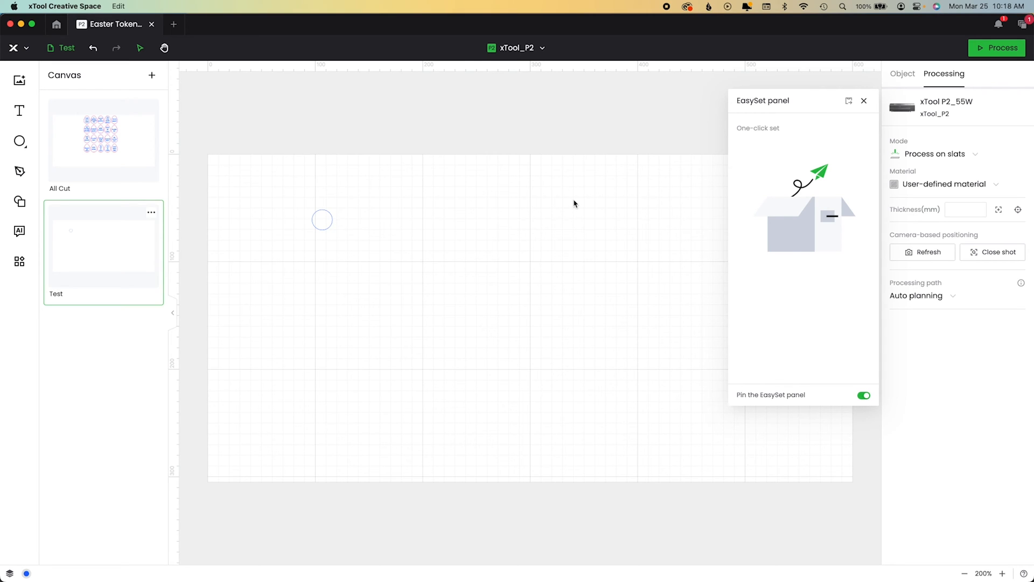
Set material to 3mm Basswood Plywood, hide the camera background, and view the 100%/35 mm/s cut chart.
click(863, 100)
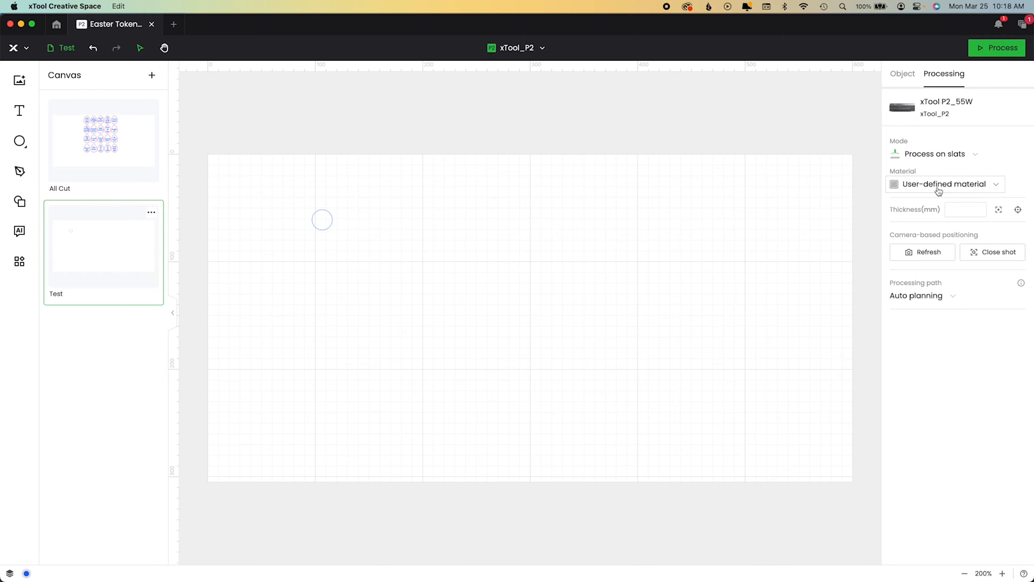
click(944, 183)
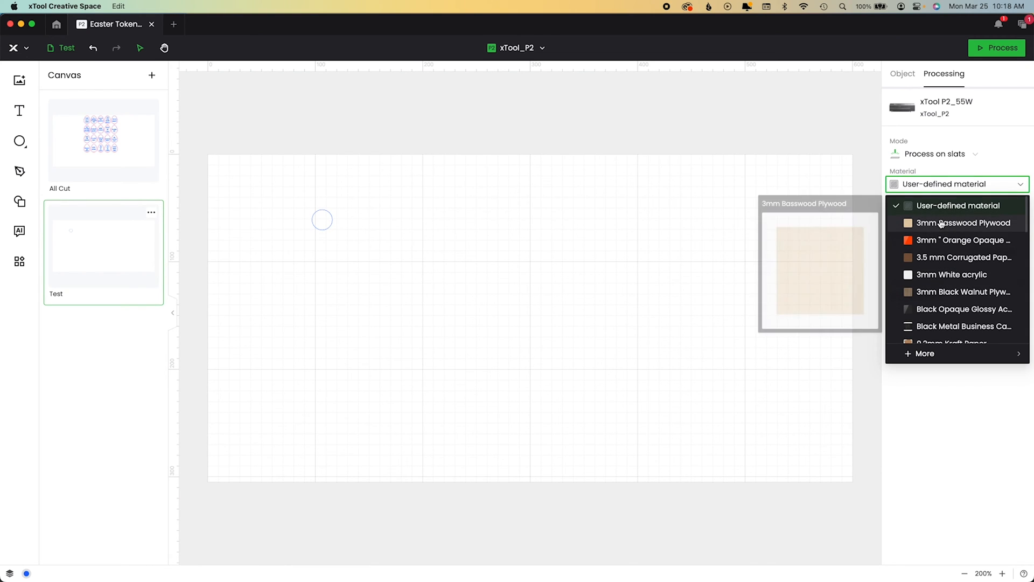
click(964, 222)
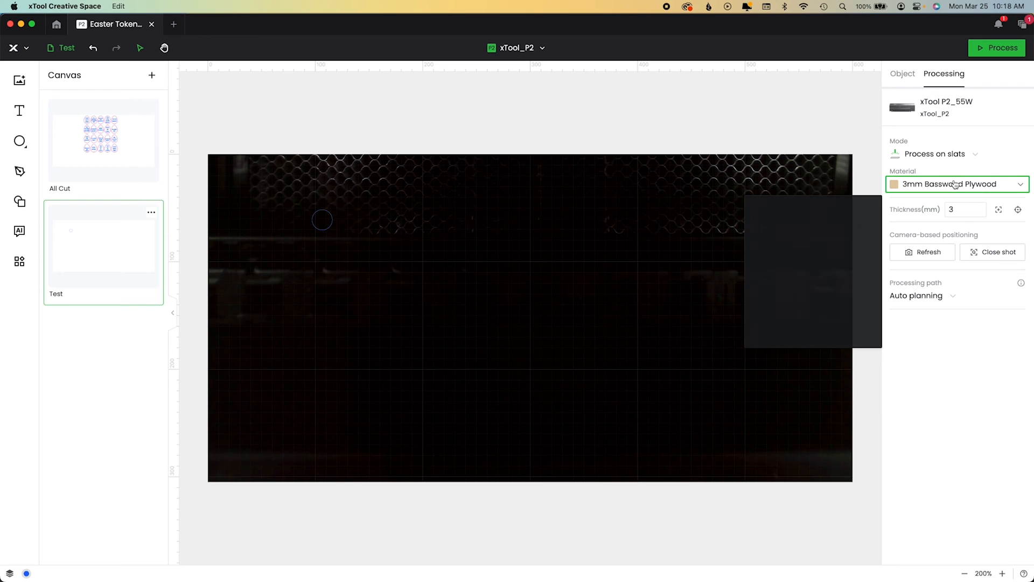
right_click(389, 253)
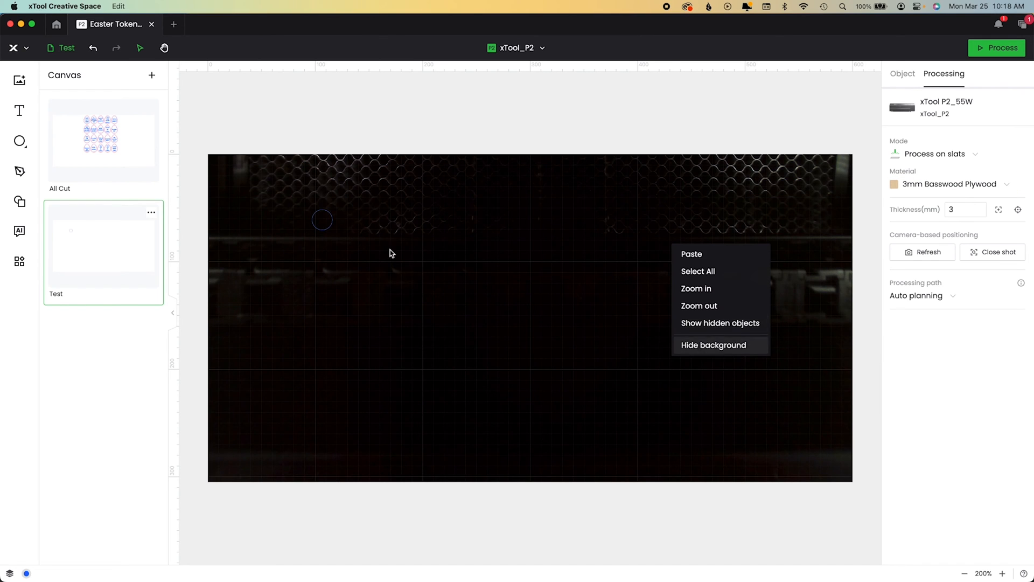
click(713, 344)
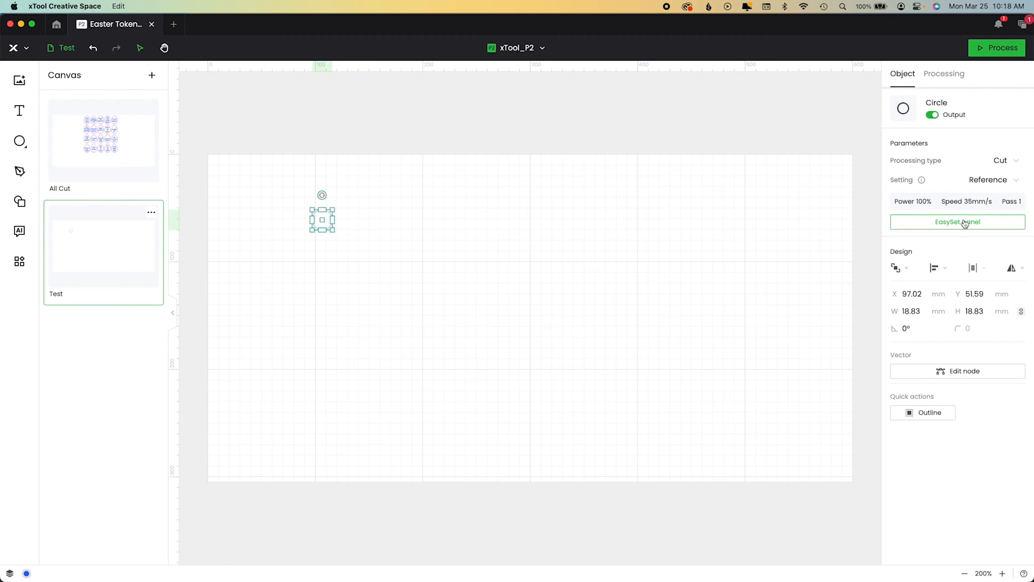
click(957, 222)
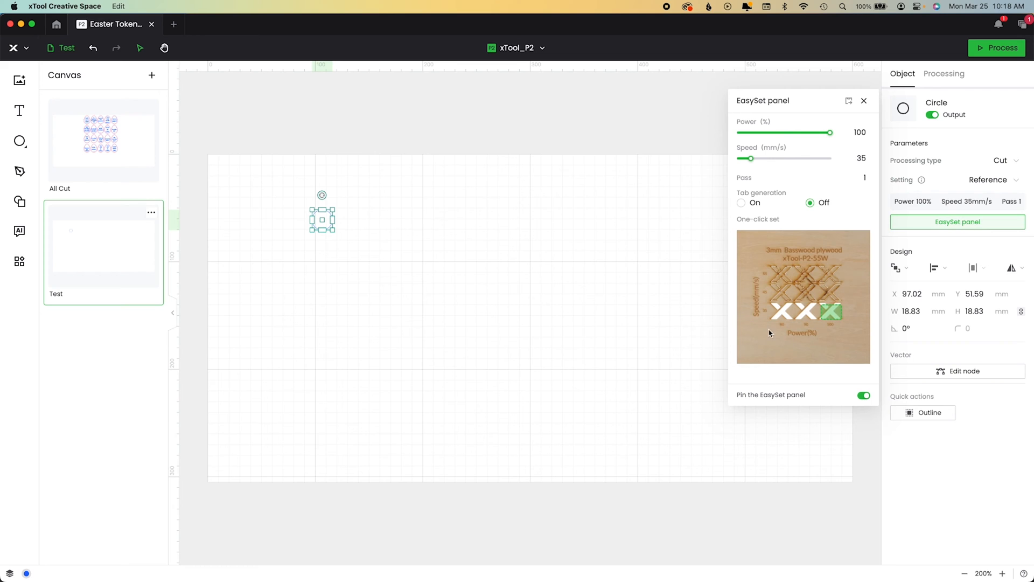
click(803, 296)
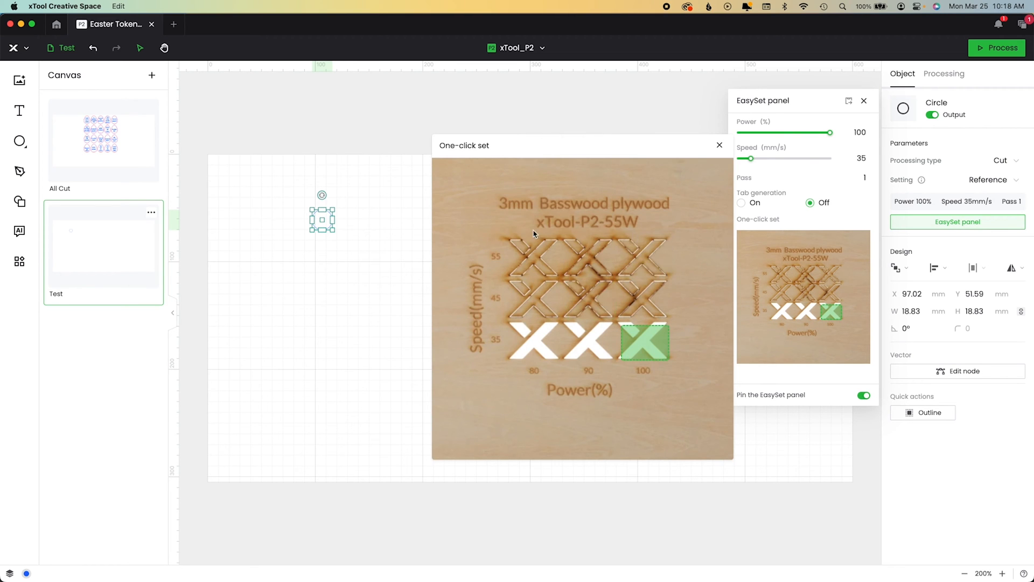
mouse_move(639, 201)
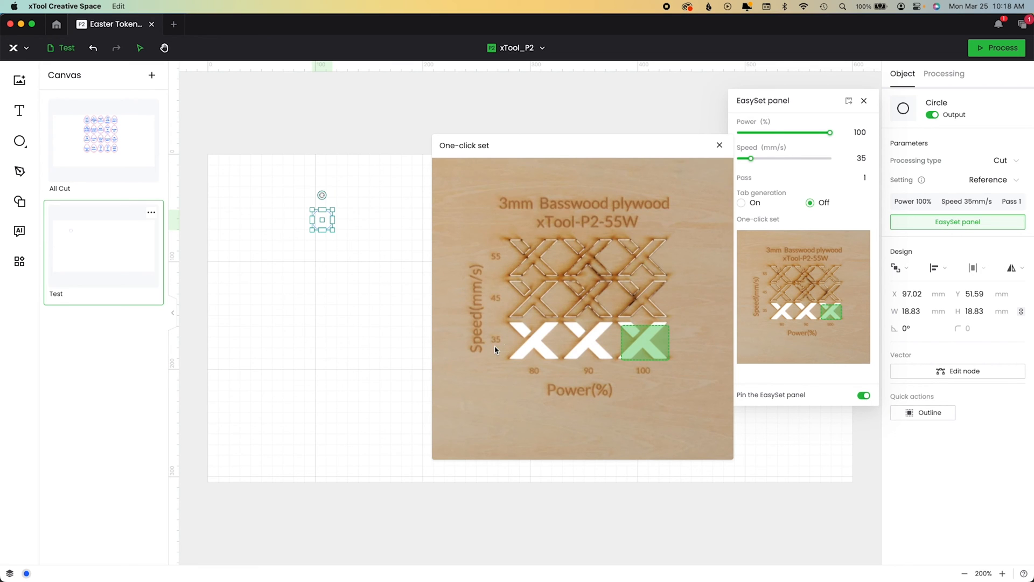
mouse_move(593, 359)
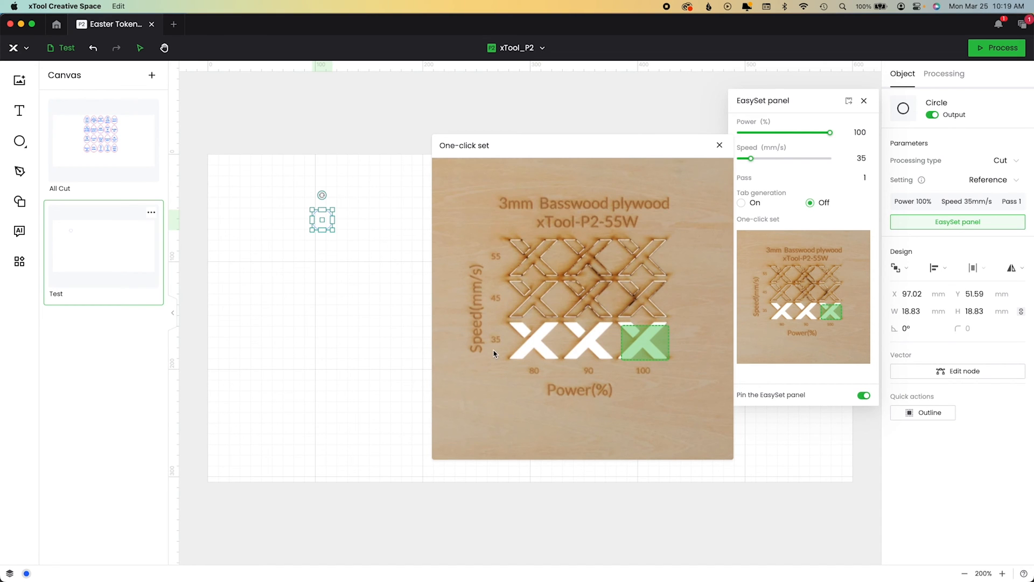
mouse_move(490, 253)
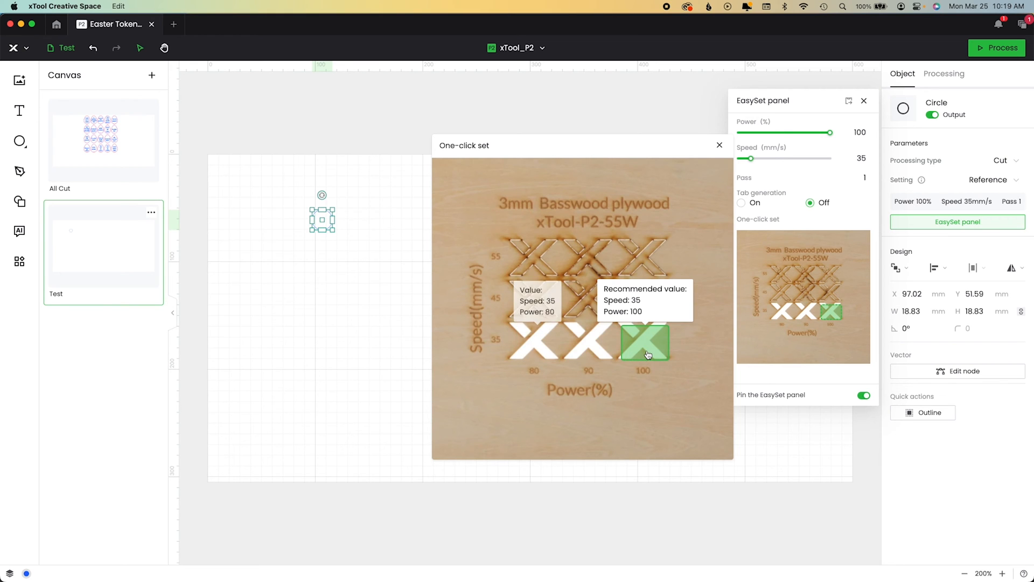
mouse_move(490, 369)
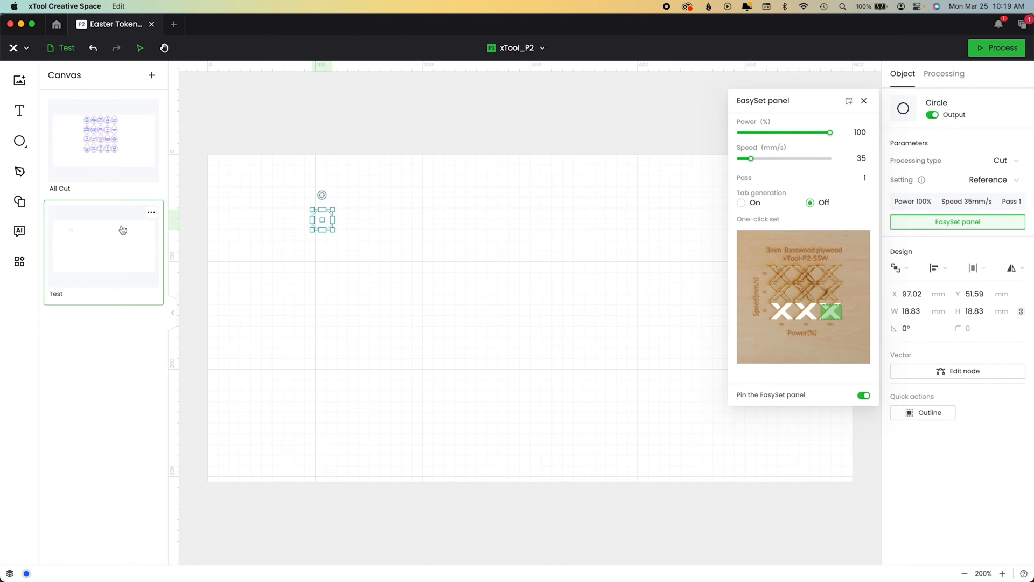
Create a circle test array: power 70–100%, speed 20–40 mm/s, 5 columns by 5 rows.
click(20, 262)
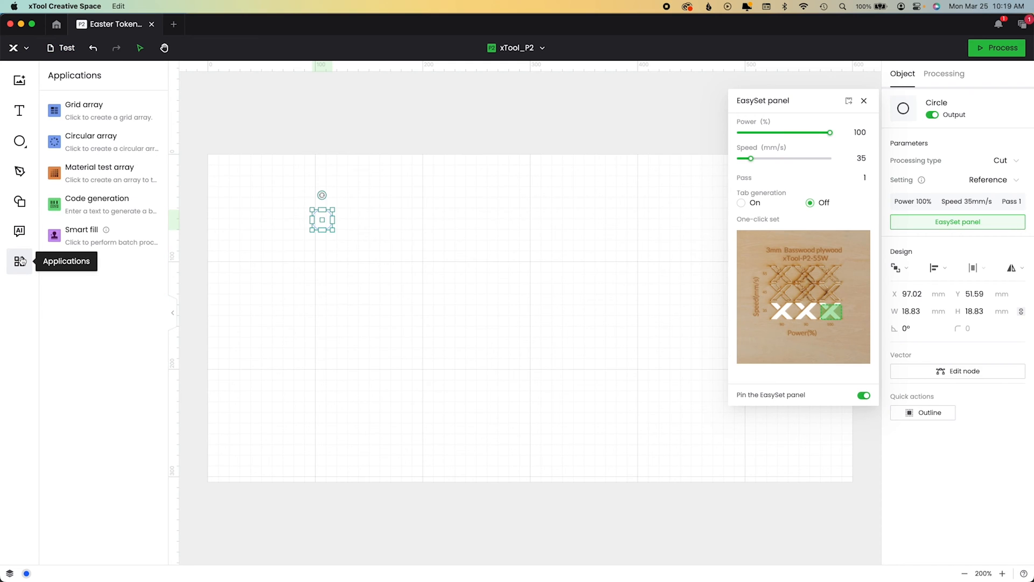
click(99, 173)
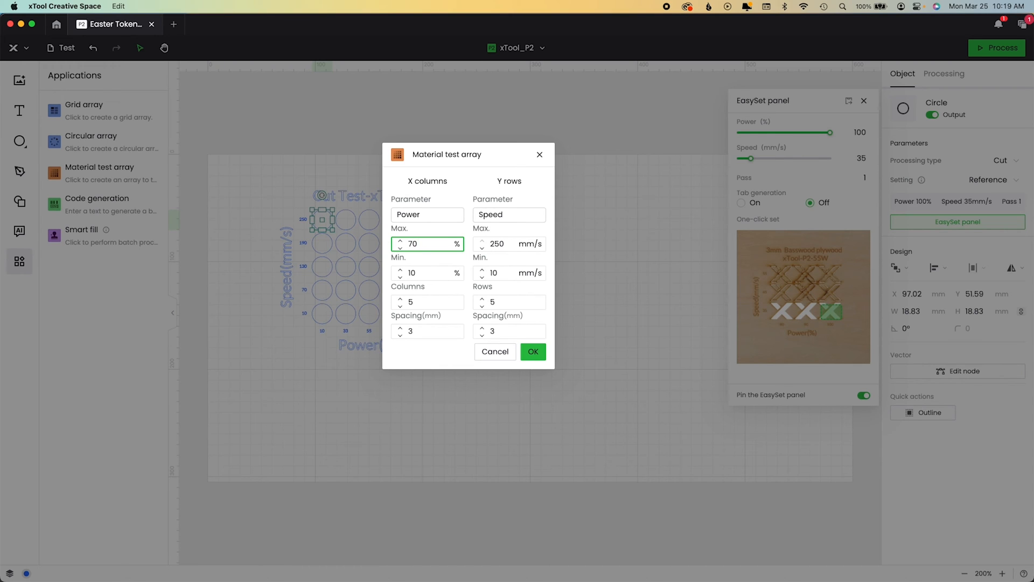
click(426, 272)
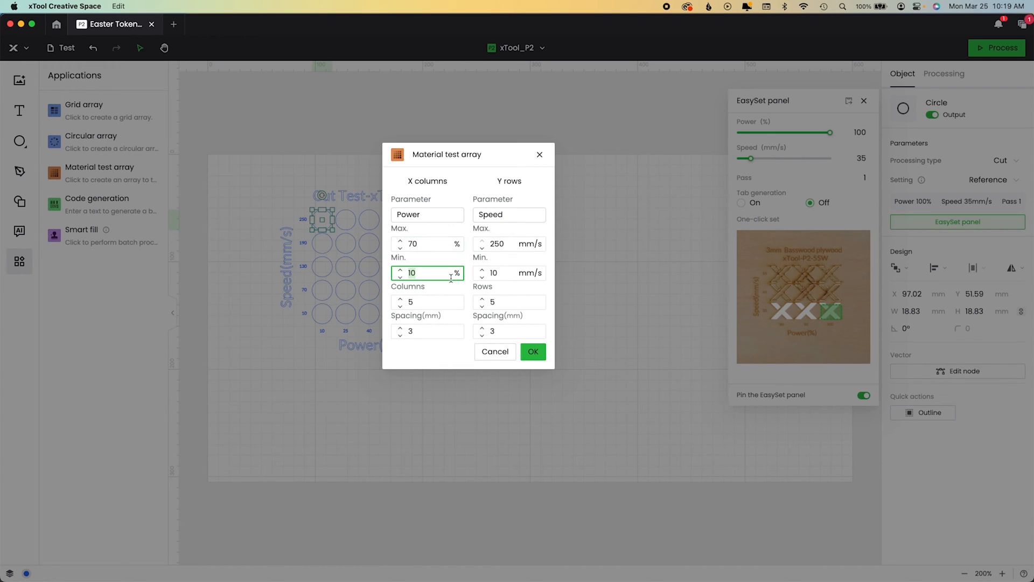
text(70)
click(510, 272)
text(20)
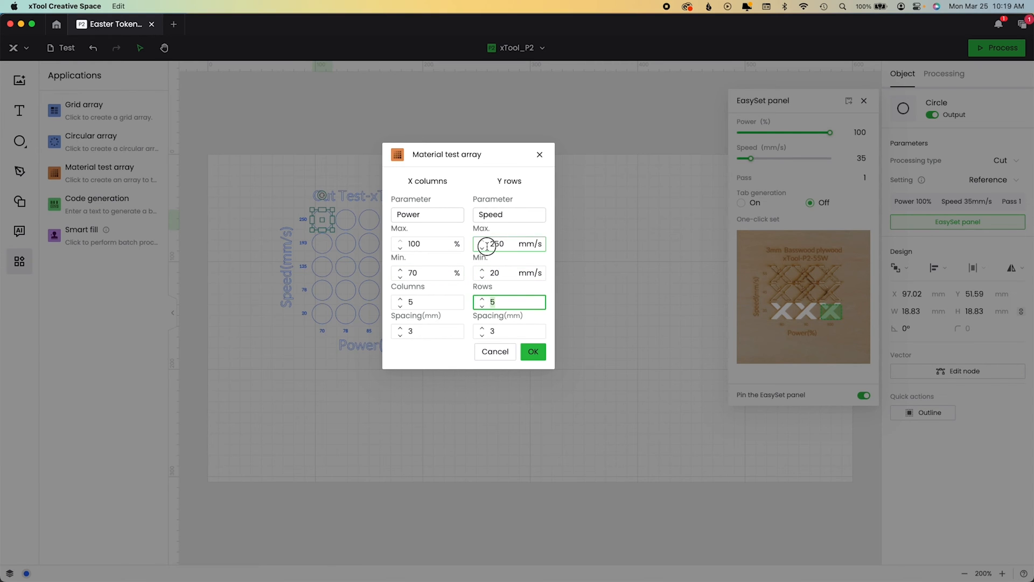
text(40)
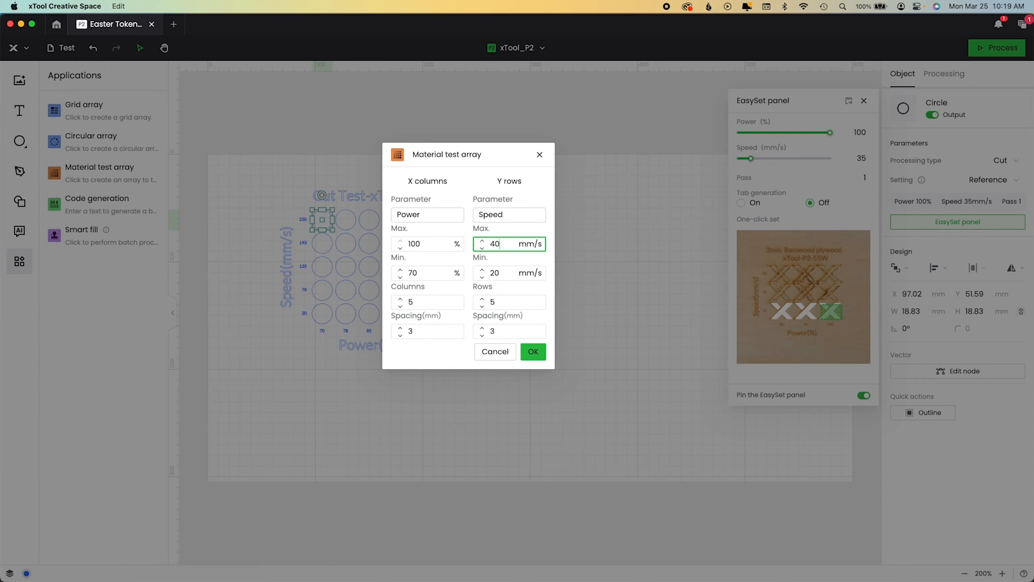
click(509, 272)
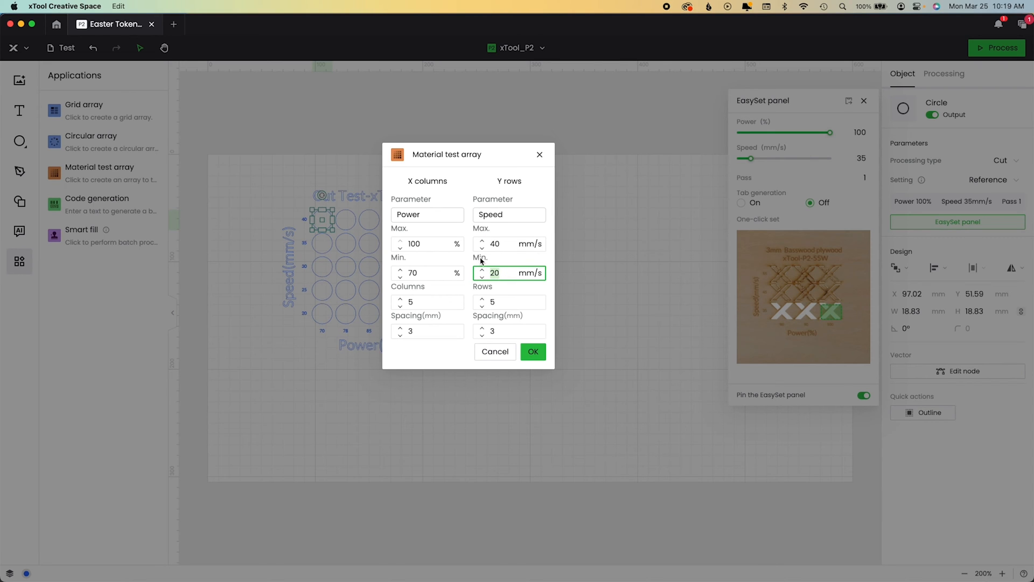
mouse_move(763, 278)
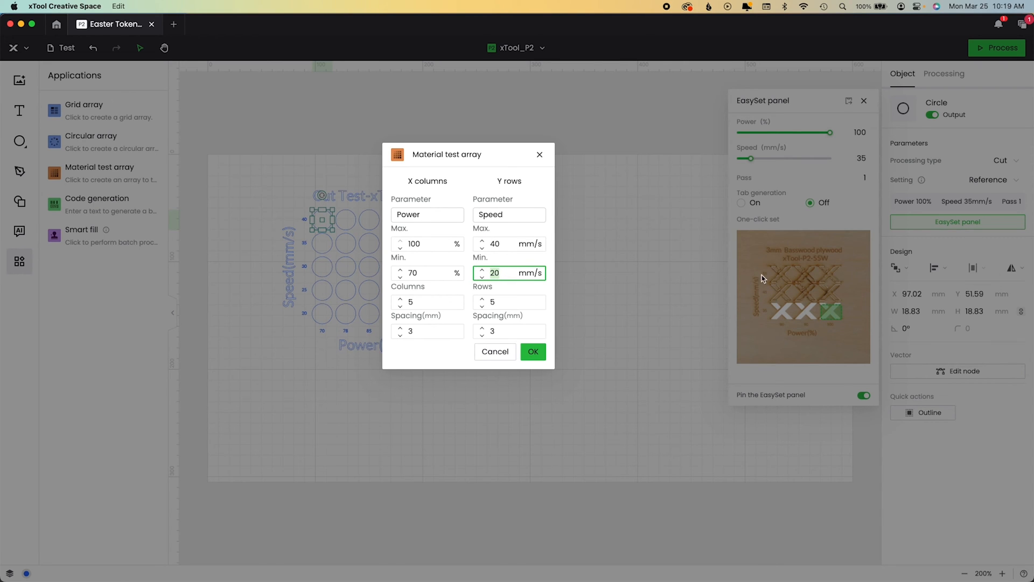
mouse_move(826, 276)
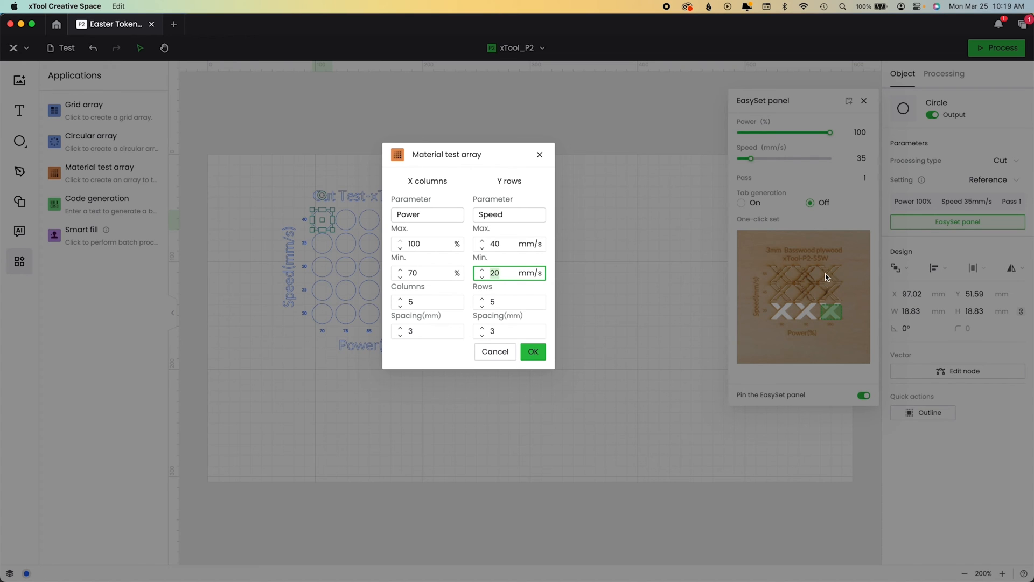
mouse_move(826, 320)
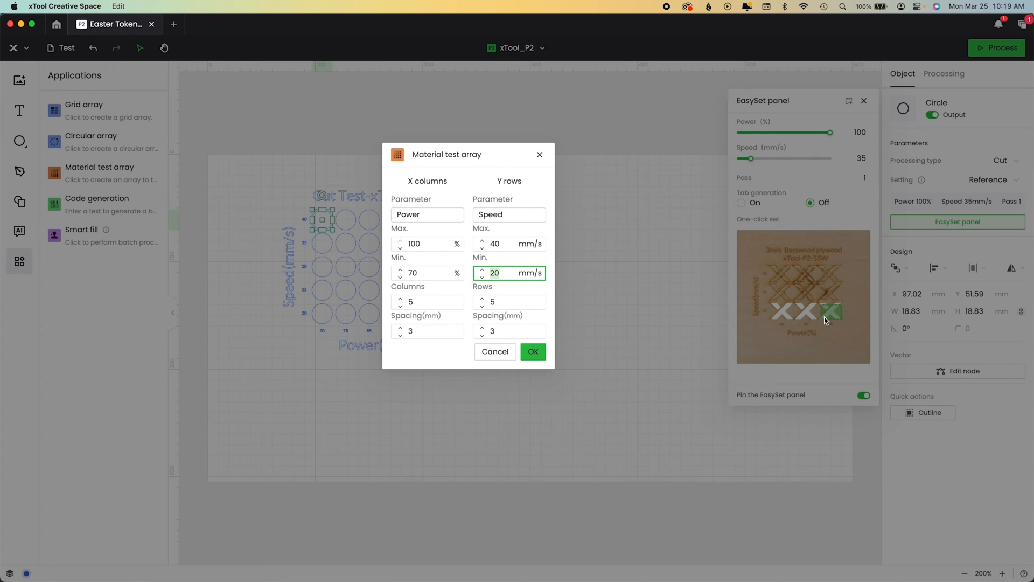
mouse_move(846, 273)
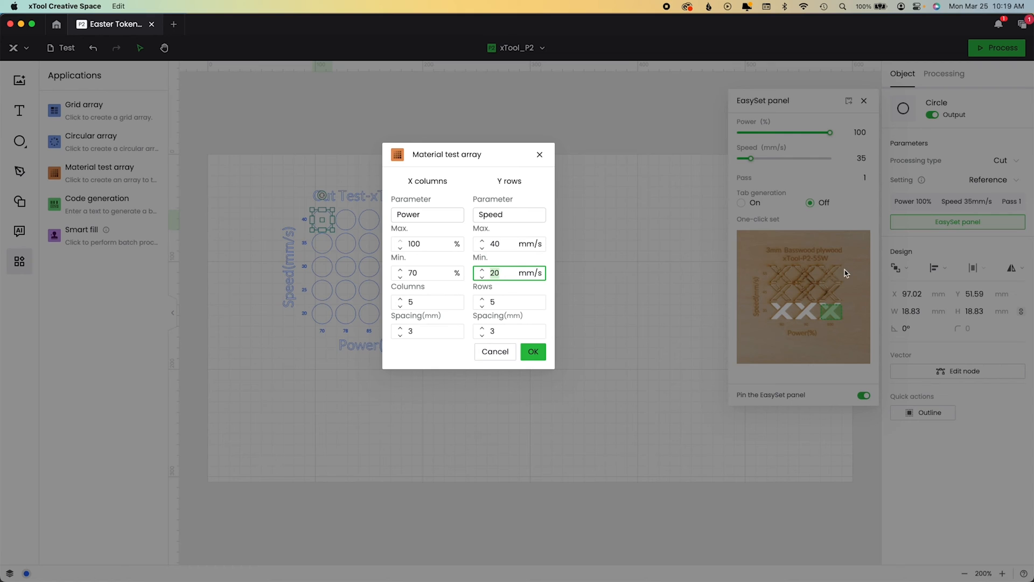
mouse_move(853, 308)
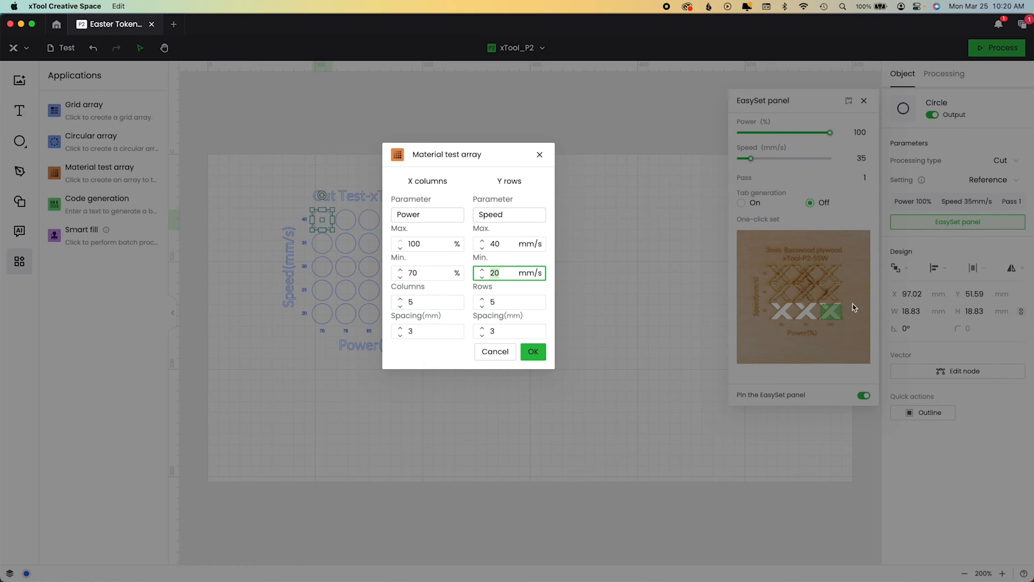
mouse_move(847, 279)
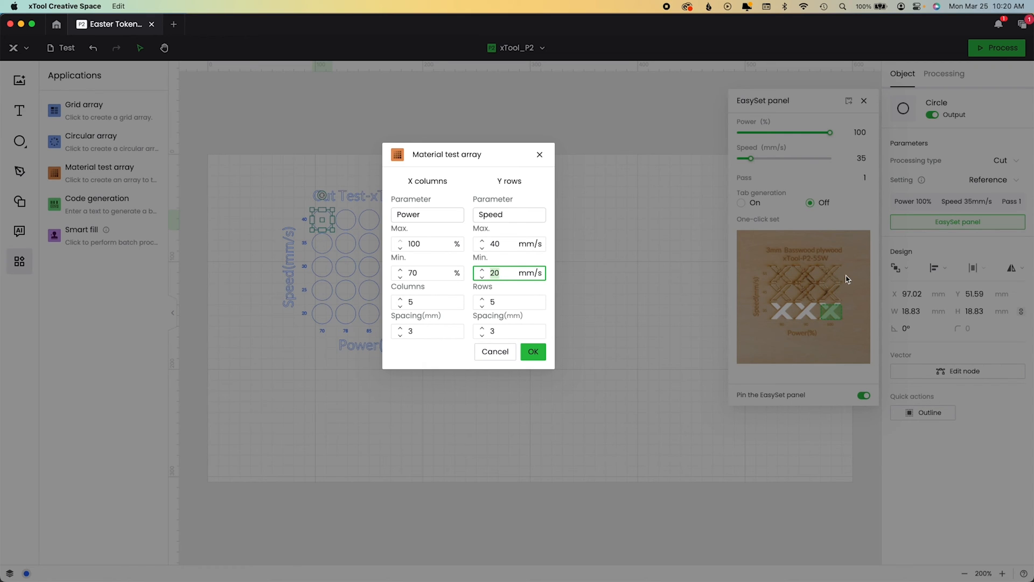
click(509, 243)
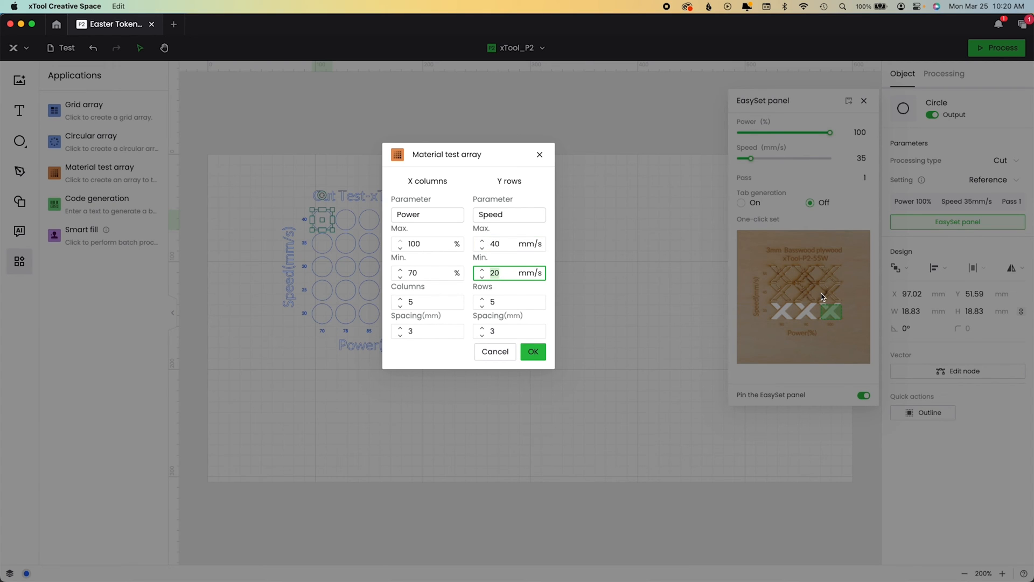
click(508, 243)
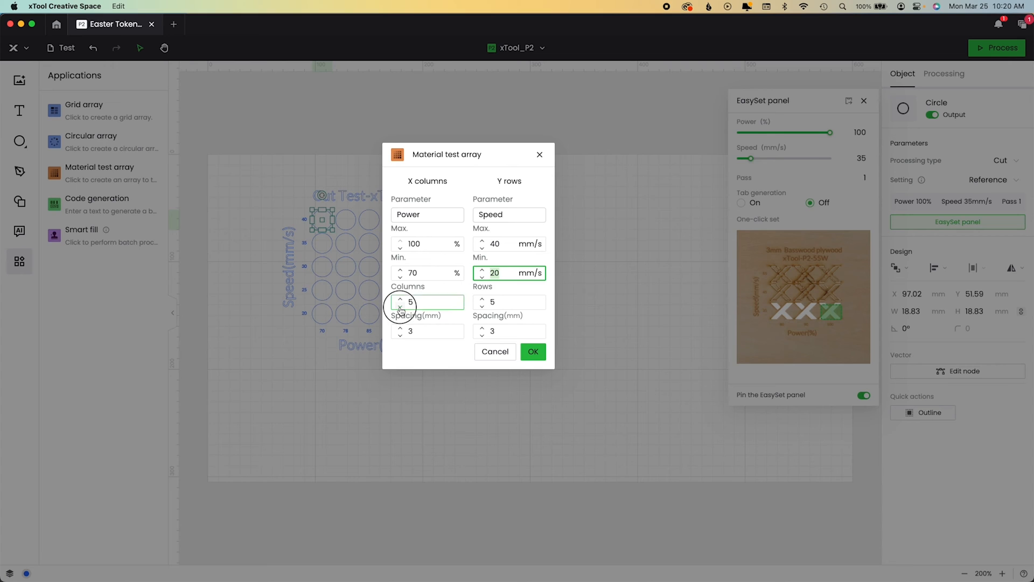
click(399, 305)
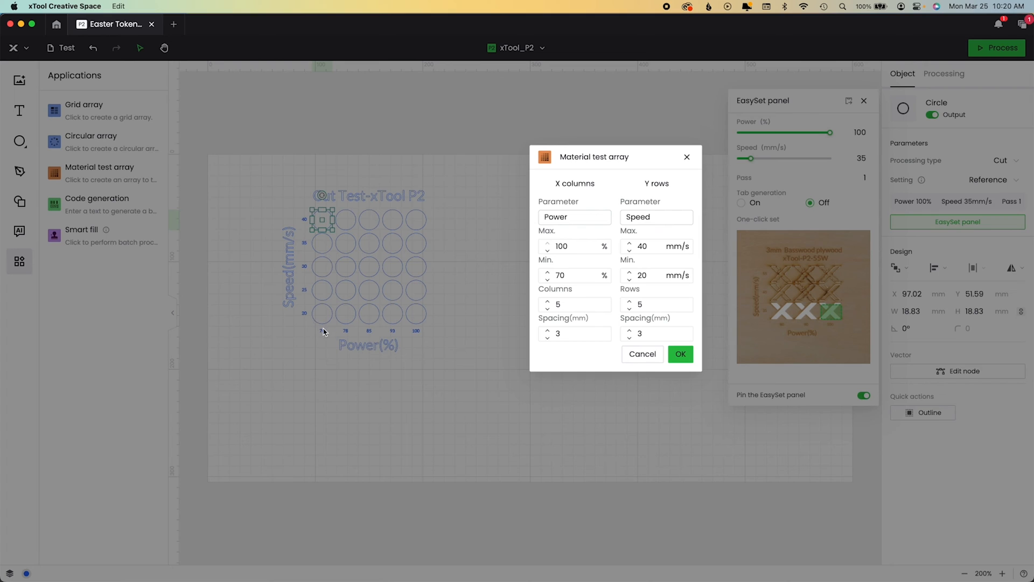
mouse_move(348, 330)
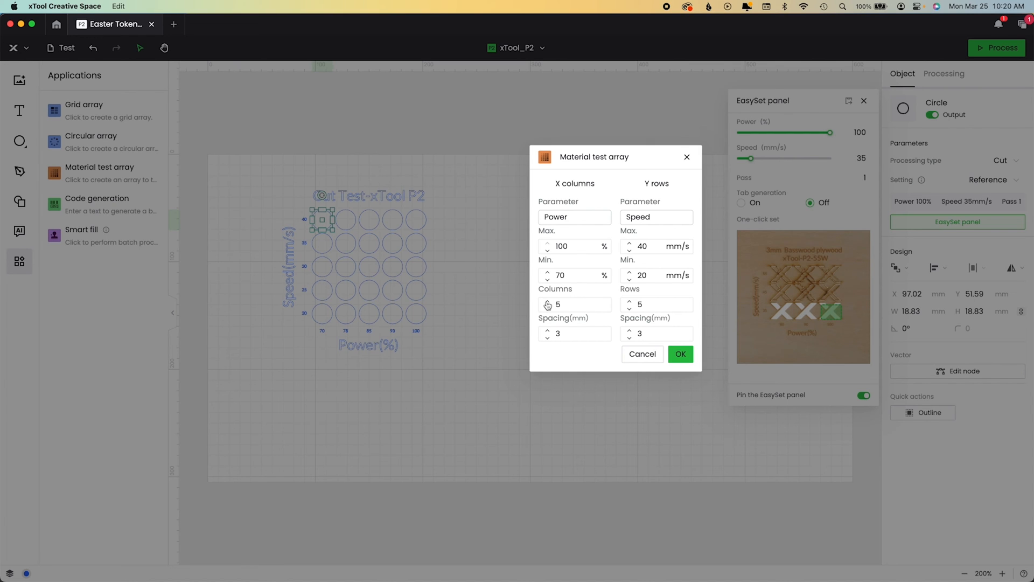
Increase the test array to 6 columns and confirm with OK.
click(547, 300)
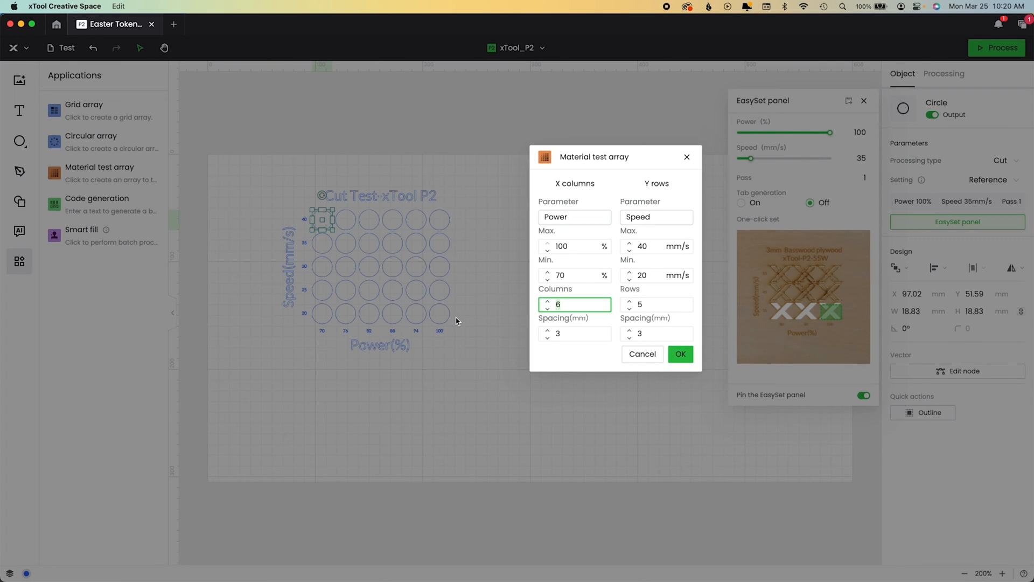
mouse_move(474, 338)
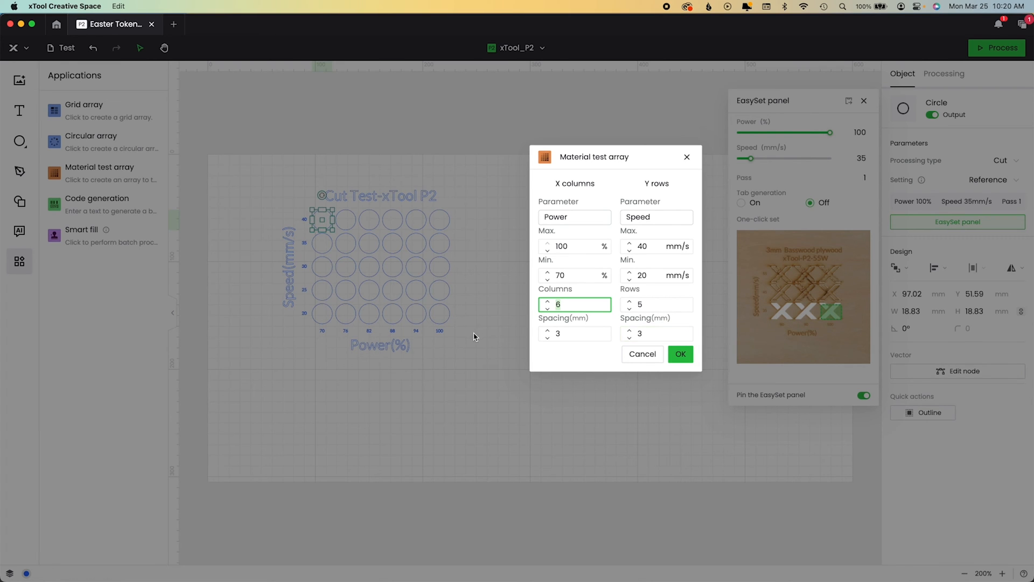
mouse_move(437, 308)
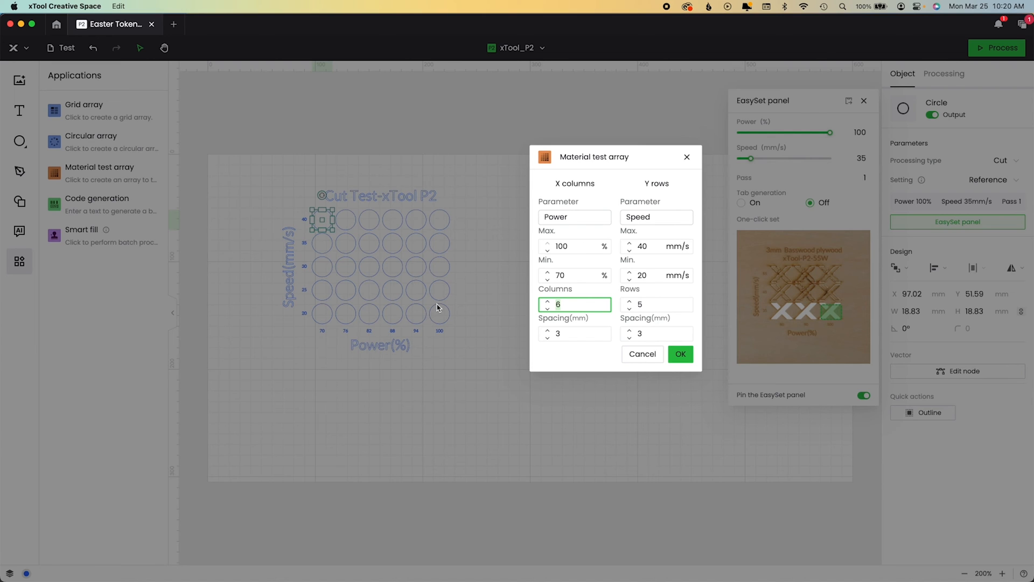
mouse_move(760, 325)
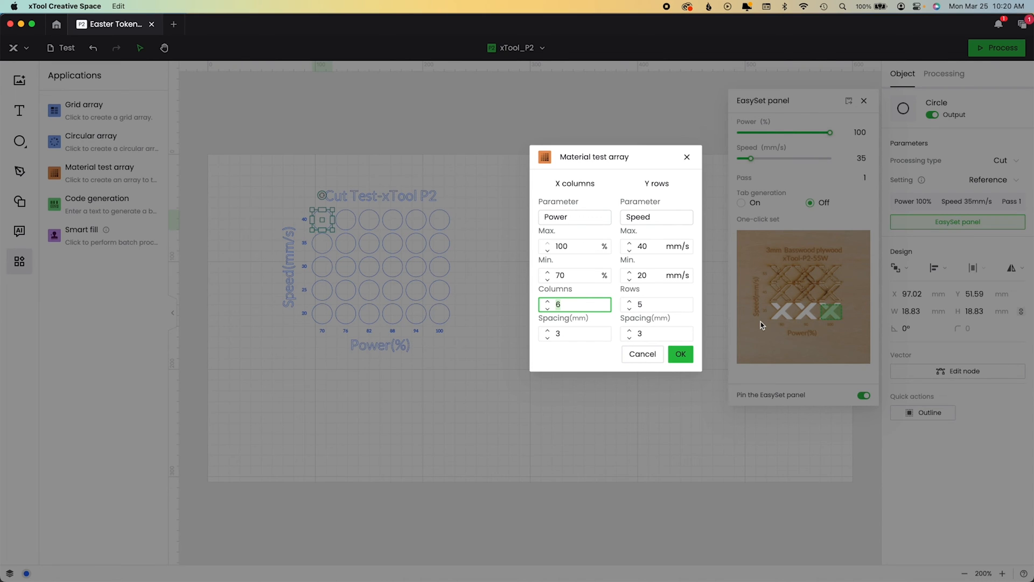
mouse_move(858, 335)
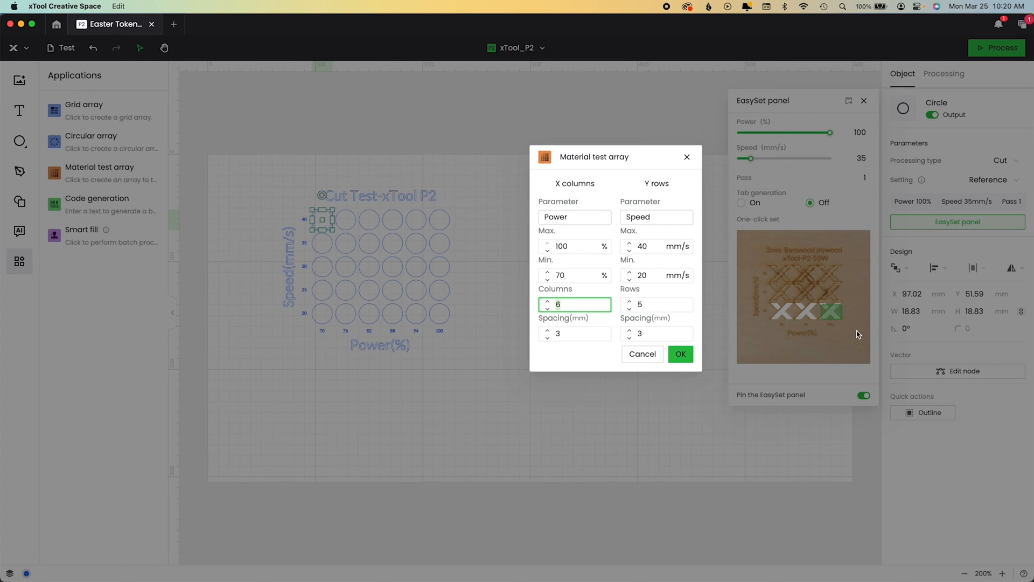
mouse_move(699, 352)
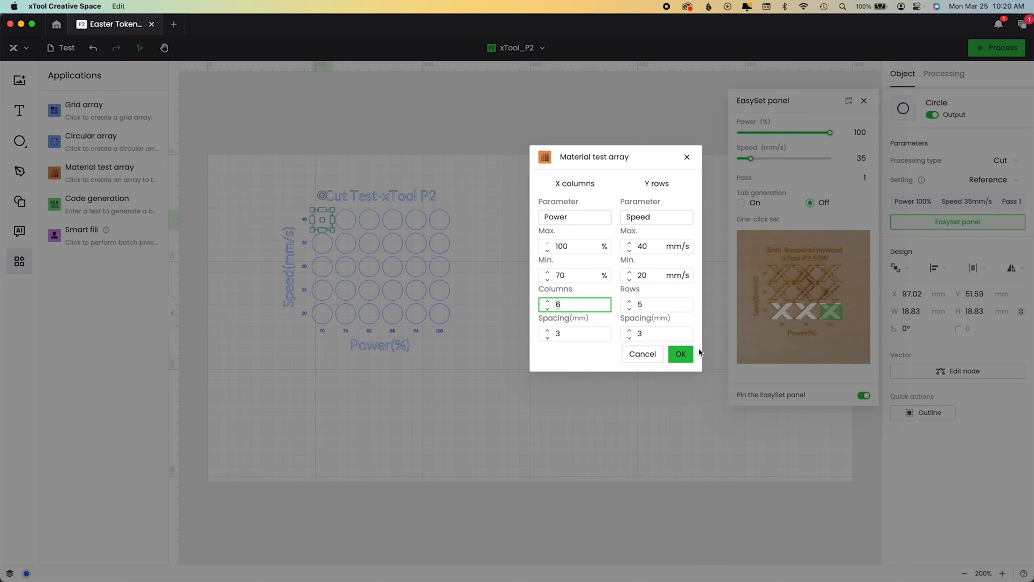
click(679, 354)
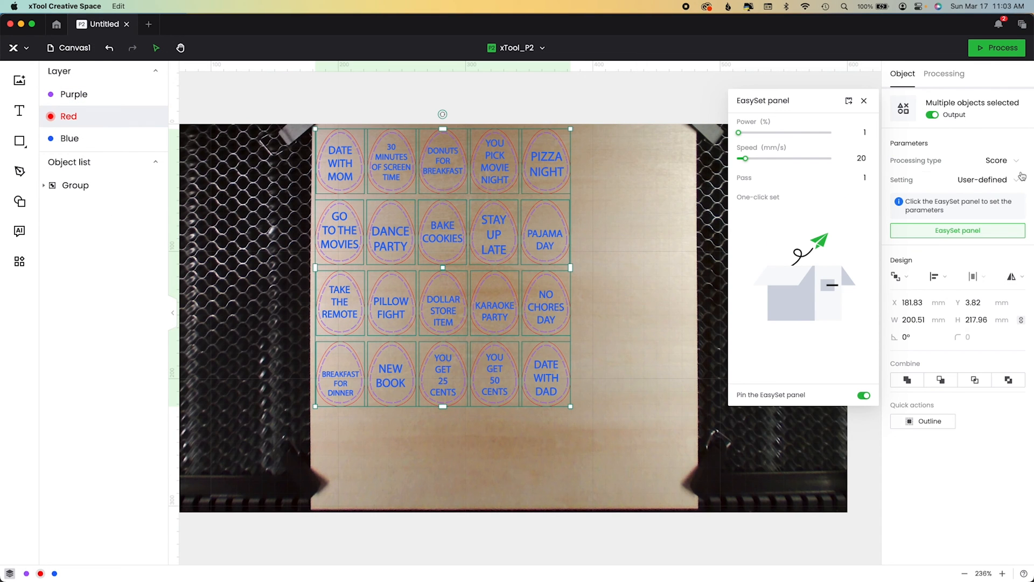
Set the blue lettering layer to engrave at 15% power and 200 mm/s.
click(982, 160)
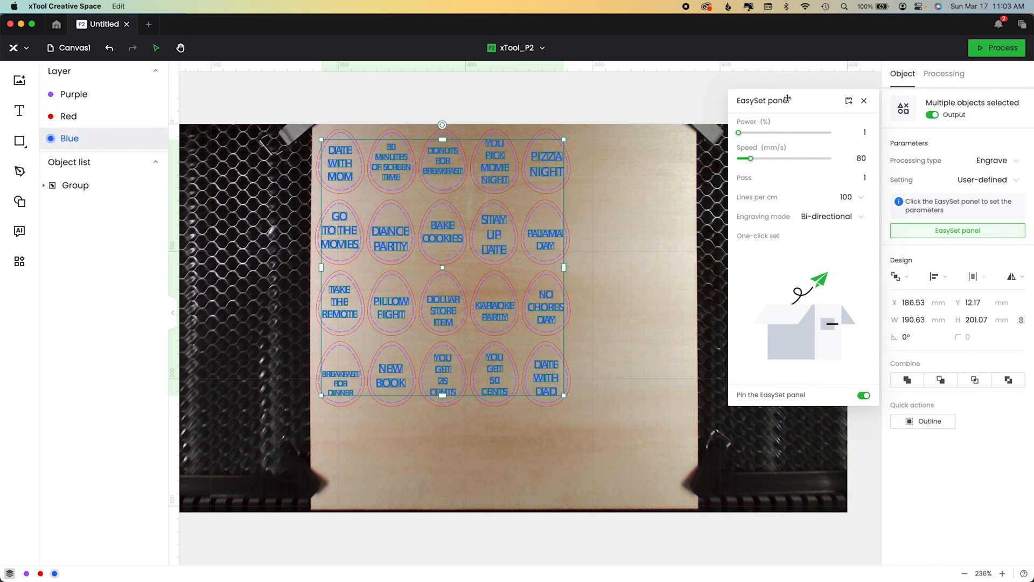
click(852, 132)
text(5)
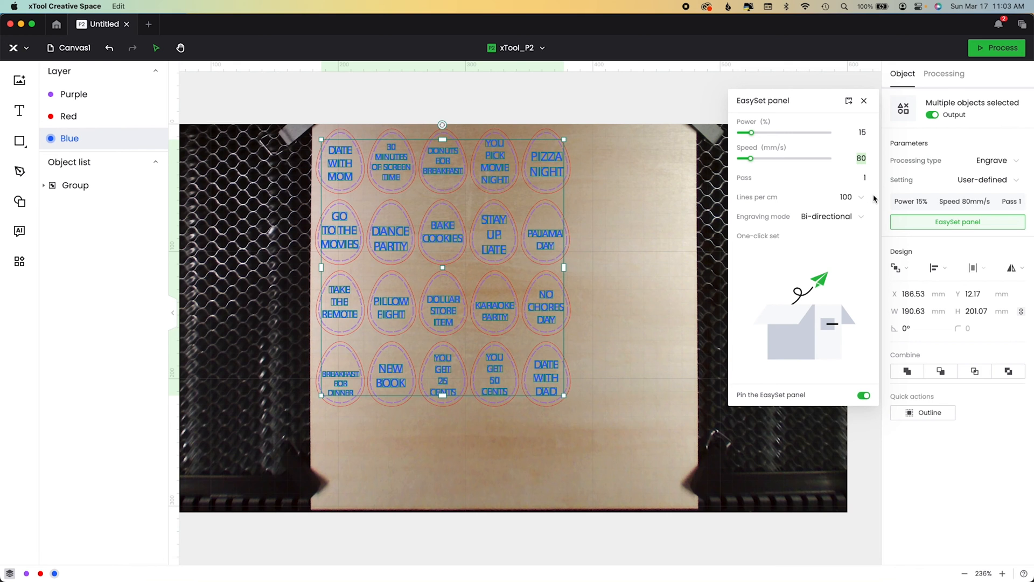
text(200)
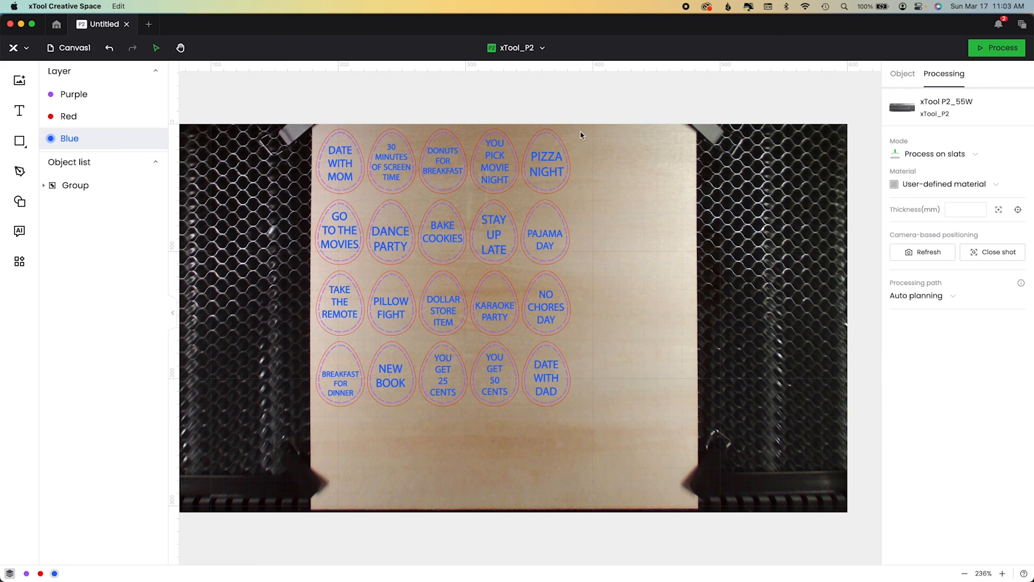
mouse_move(995, 215)
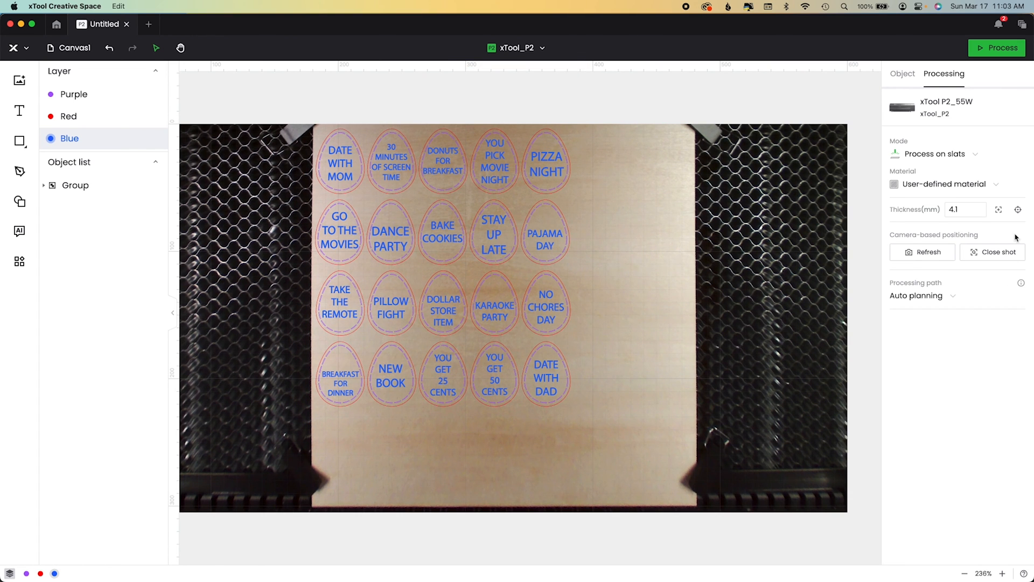
Set material thickness to 4.5 mm and take a close-up camera shot of the basswood.
click(965, 209)
text(4.5)
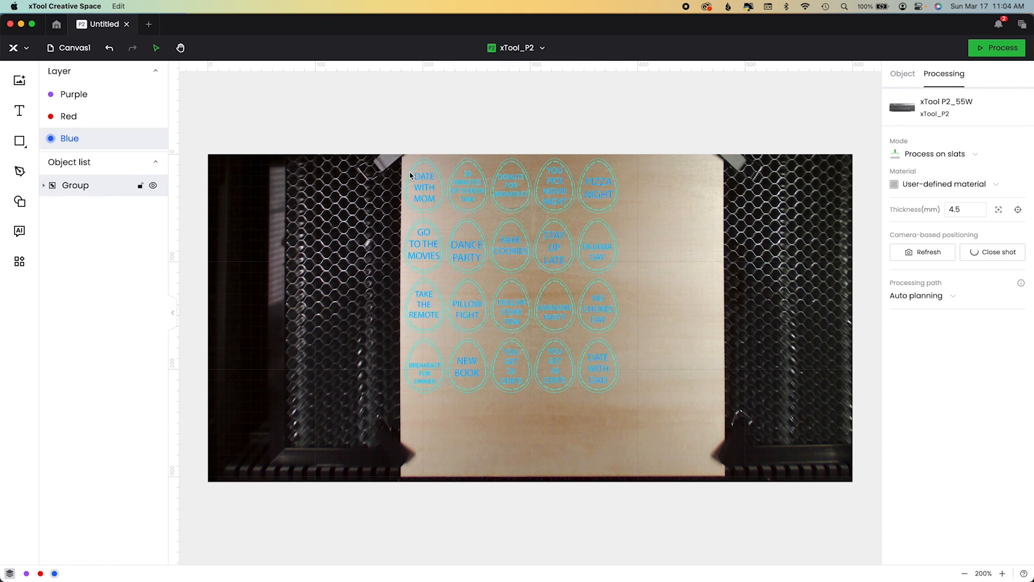
click(921, 251)
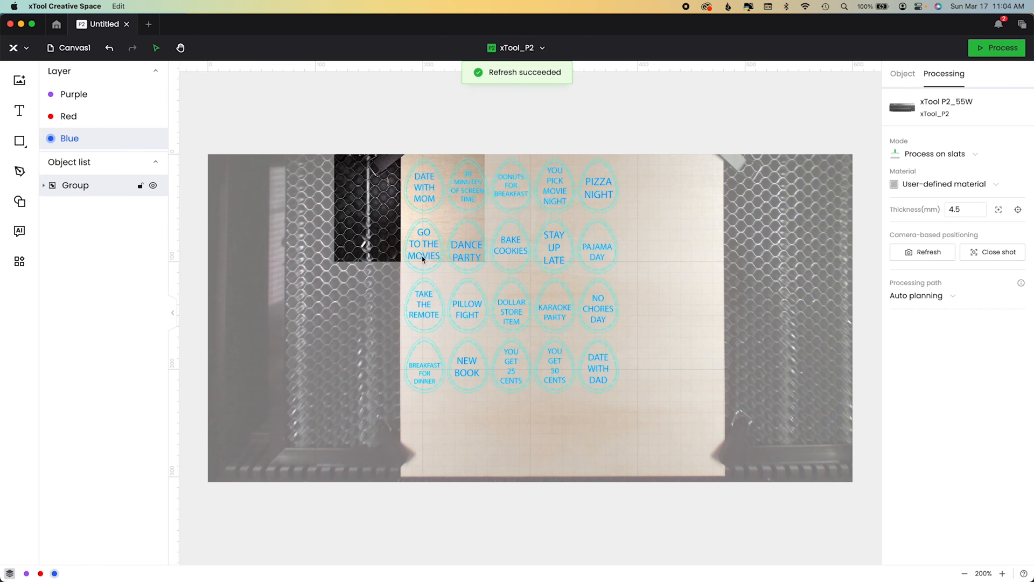
right_click(422, 259)
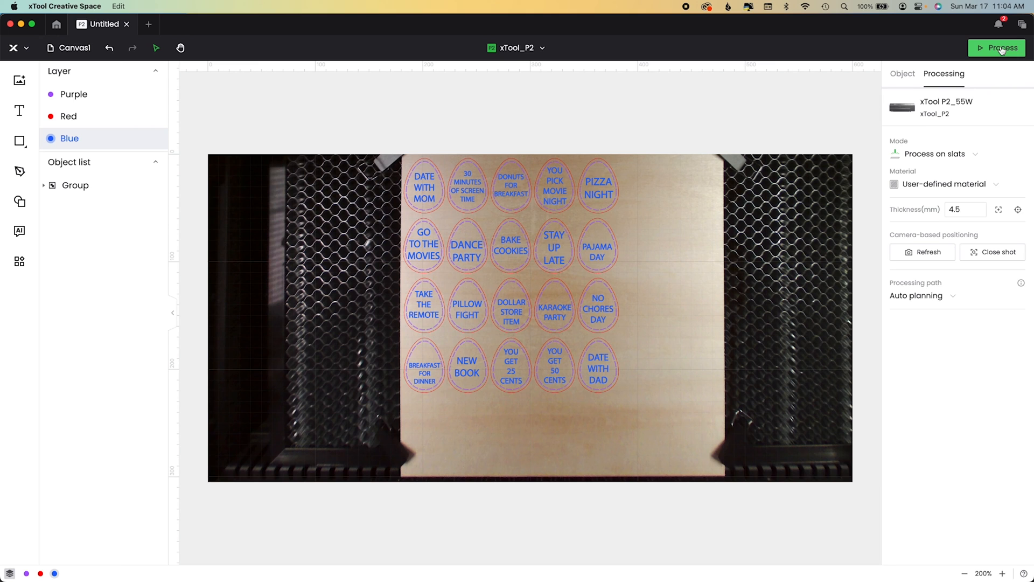
Preview the Easter coupon grid job (about 23 minutes) and start sending it to the laser.
click(1002, 47)
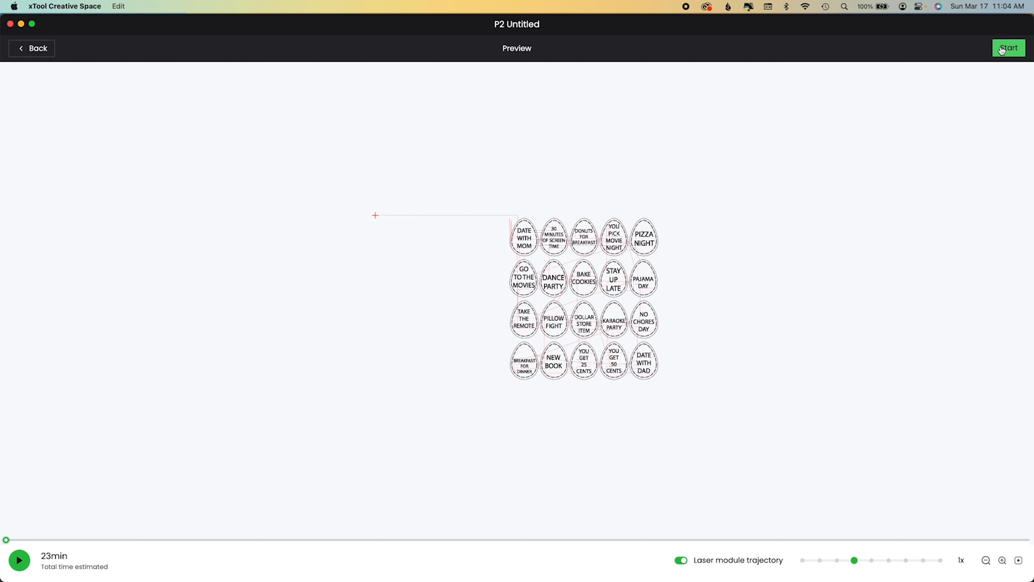
mouse_move(323, 323)
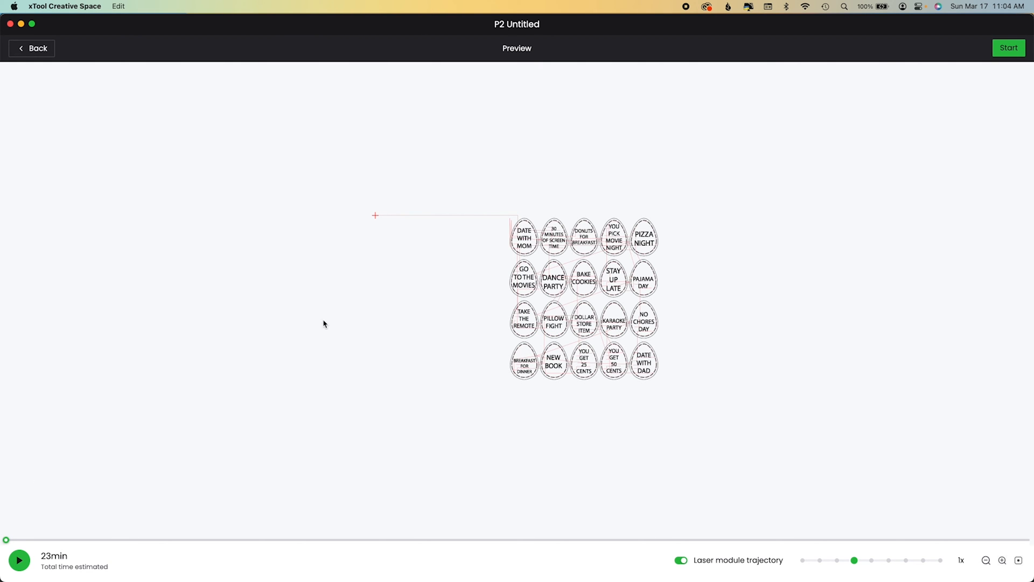
click(1008, 47)
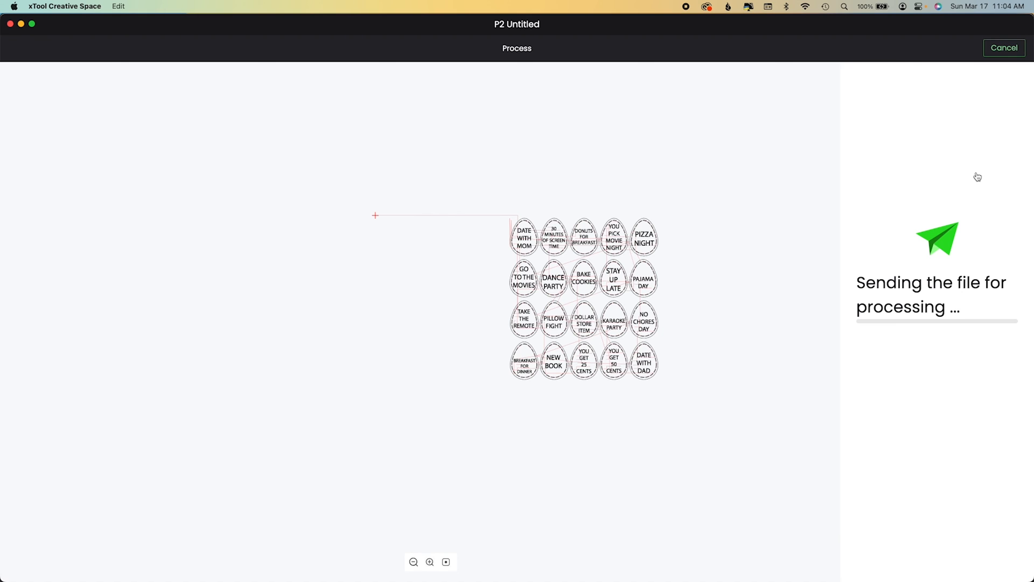